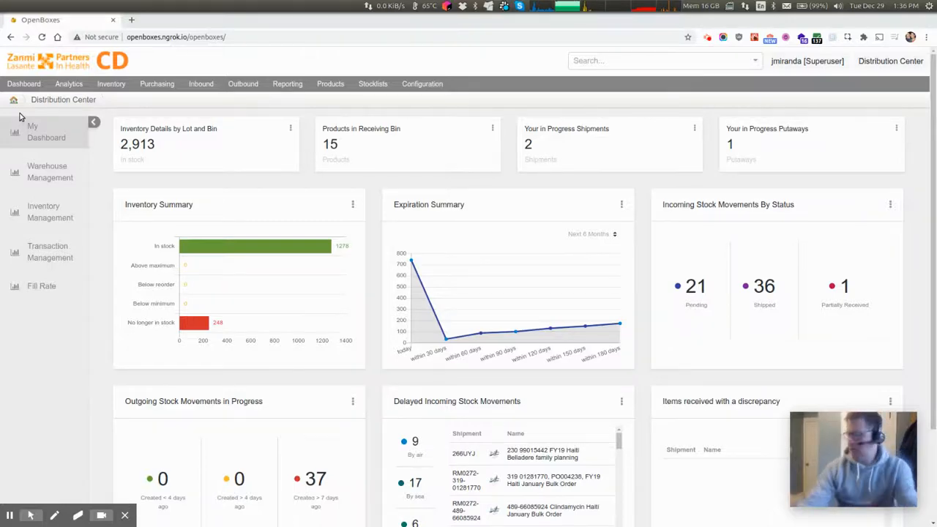
mouse_move(53, 123)
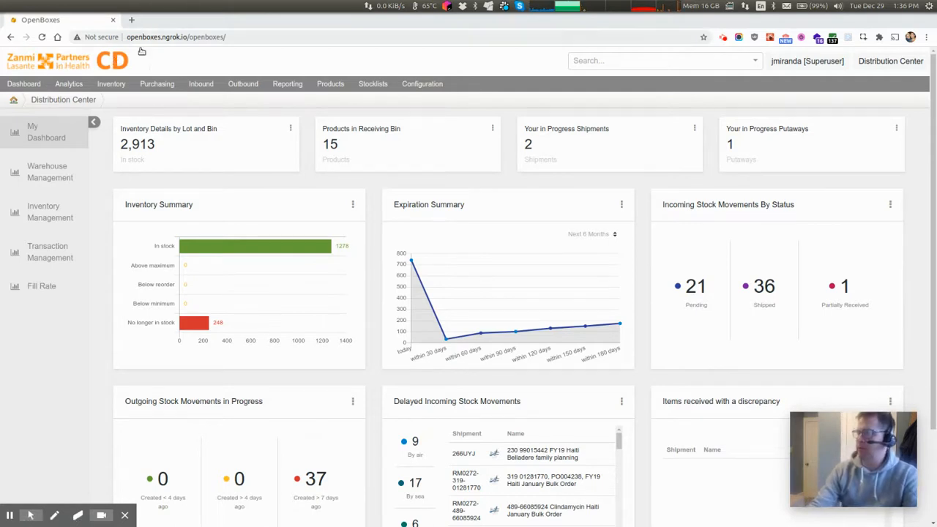
mouse_move(193, 62)
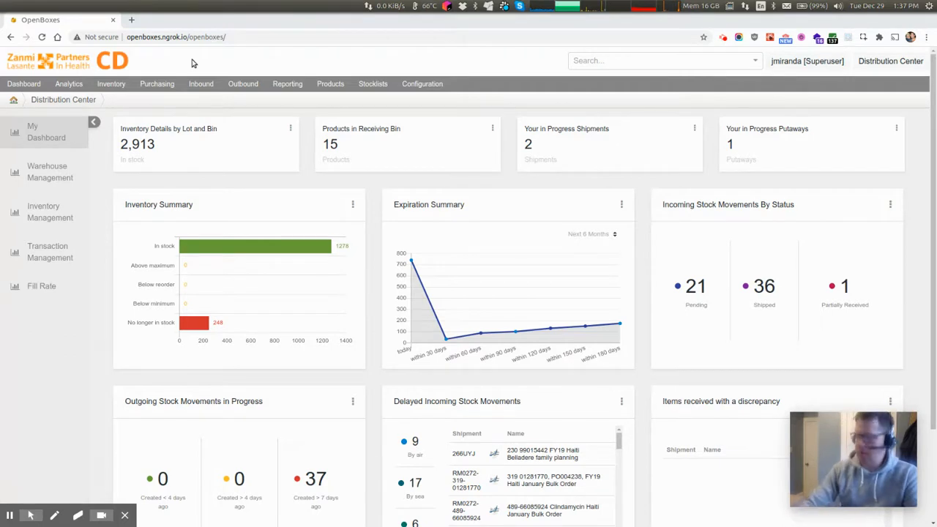
mouse_move(265, 98)
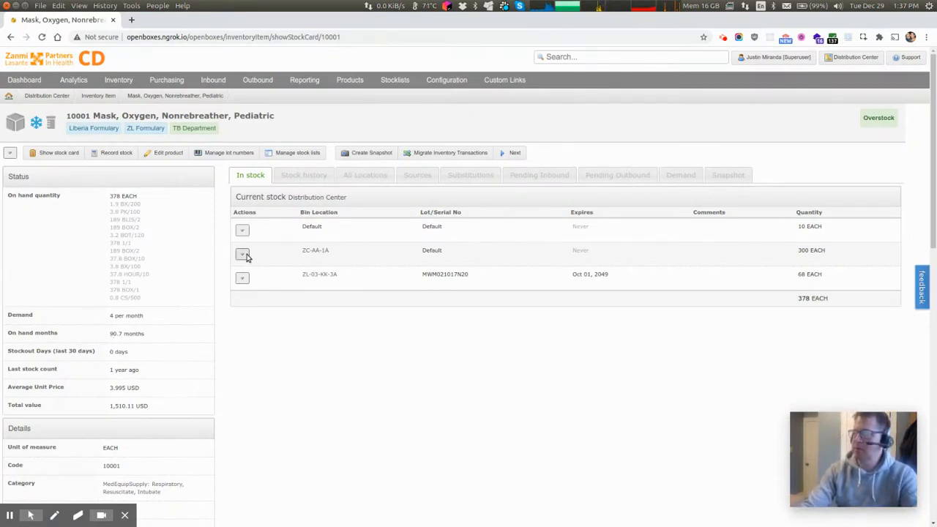
Render the item barcode for 10001 Mask from the ZC-AA-1A stock line's actions.
click(241, 253)
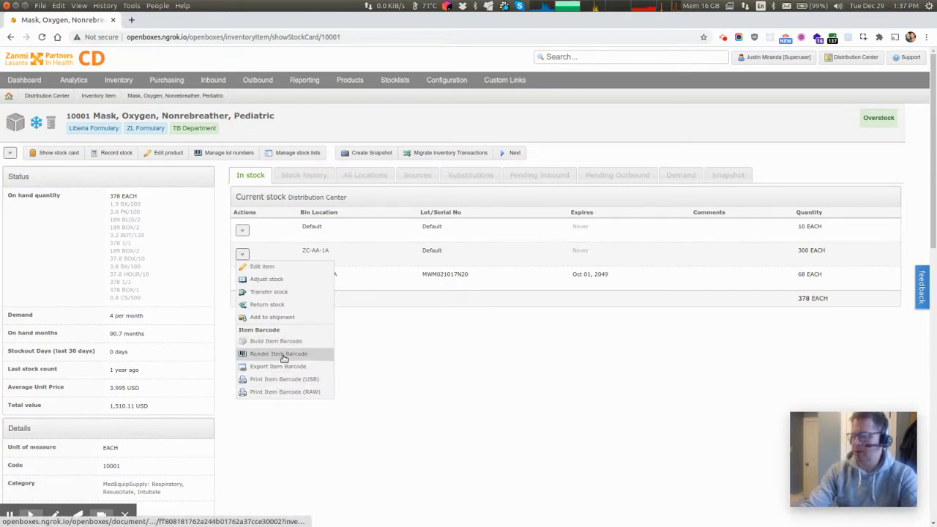
mouse_move(286, 366)
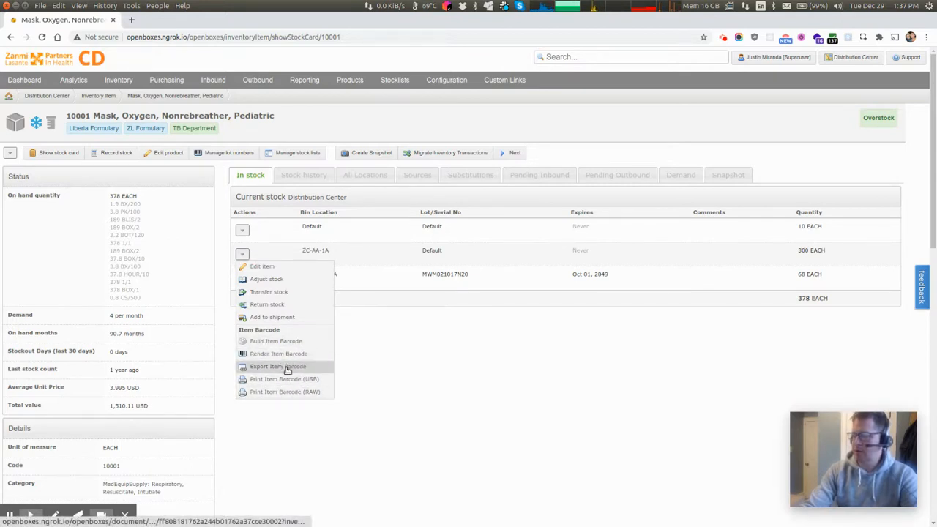
click(278, 353)
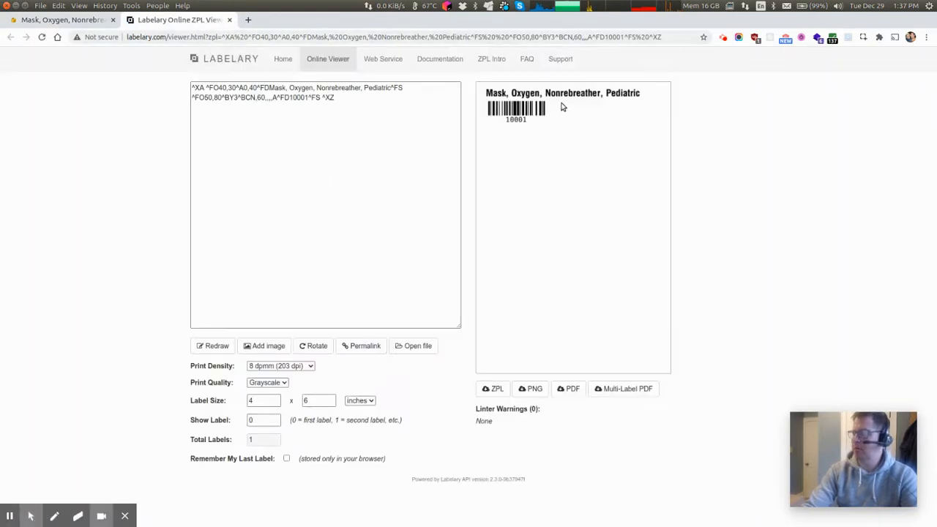
mouse_move(360, 279)
text(1)
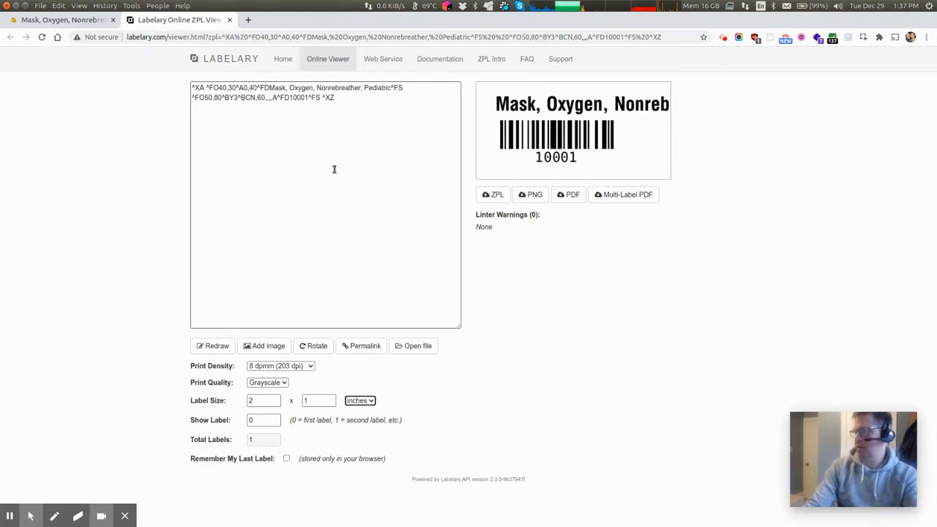
mouse_move(484, 150)
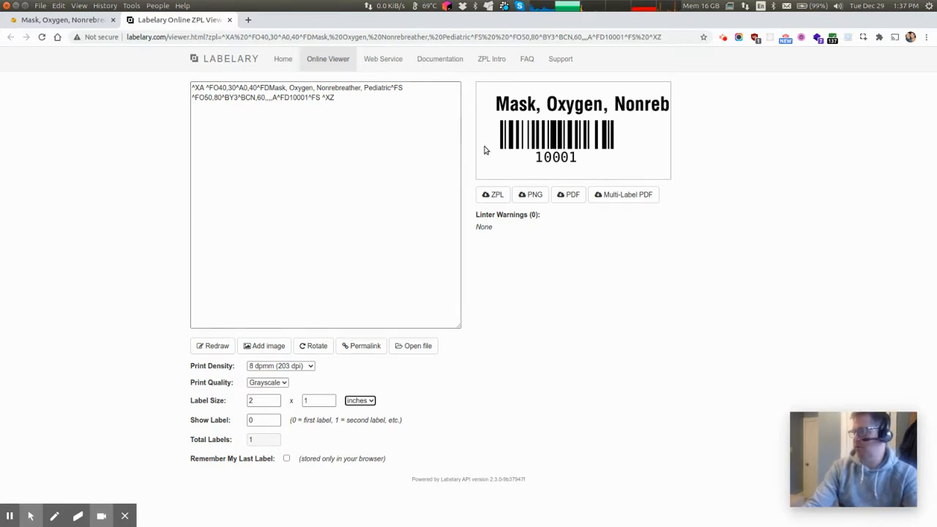
mouse_move(476, 106)
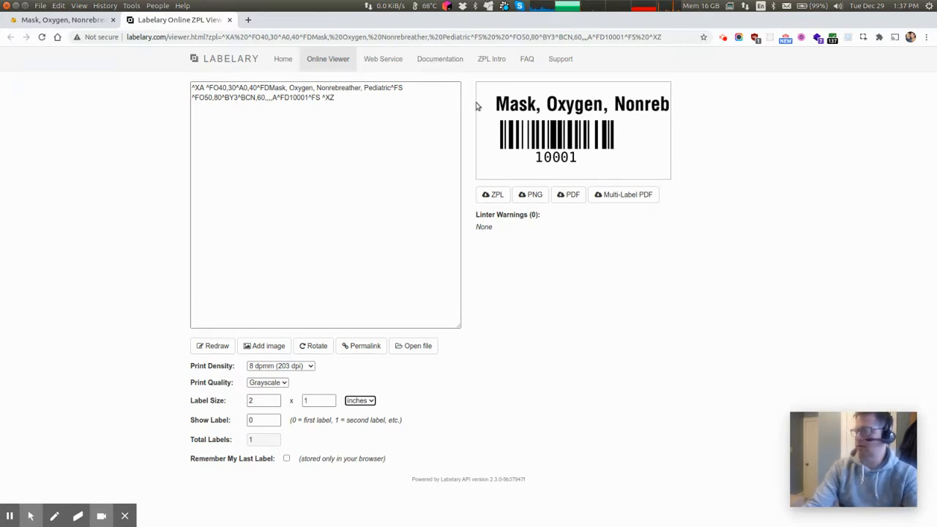
mouse_move(513, 117)
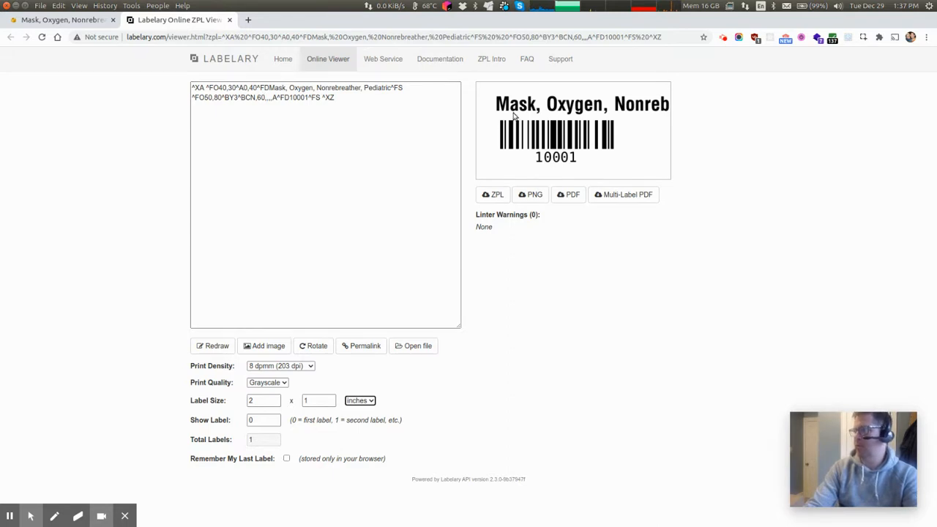
mouse_move(694, 107)
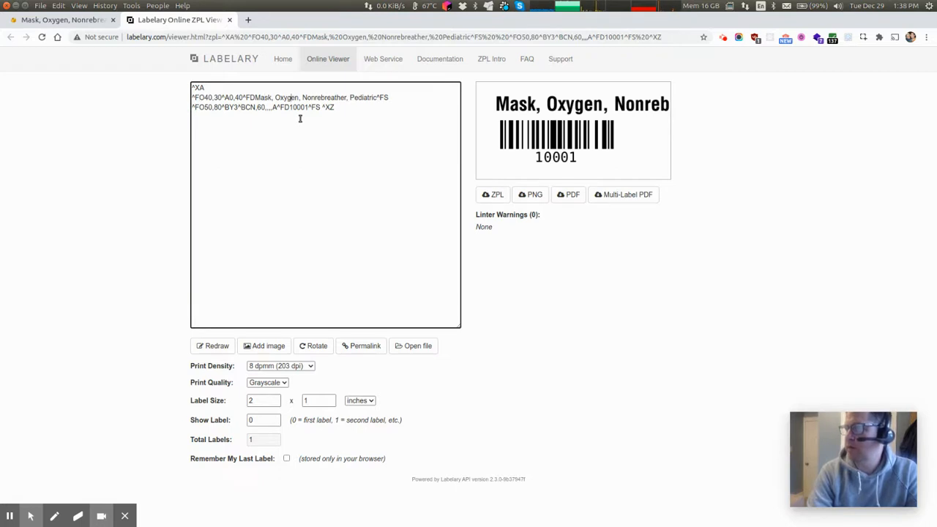
Put the closing ZPL command on its own line, redraw with a lot-number line, then return to the stock card.
click(335, 106)
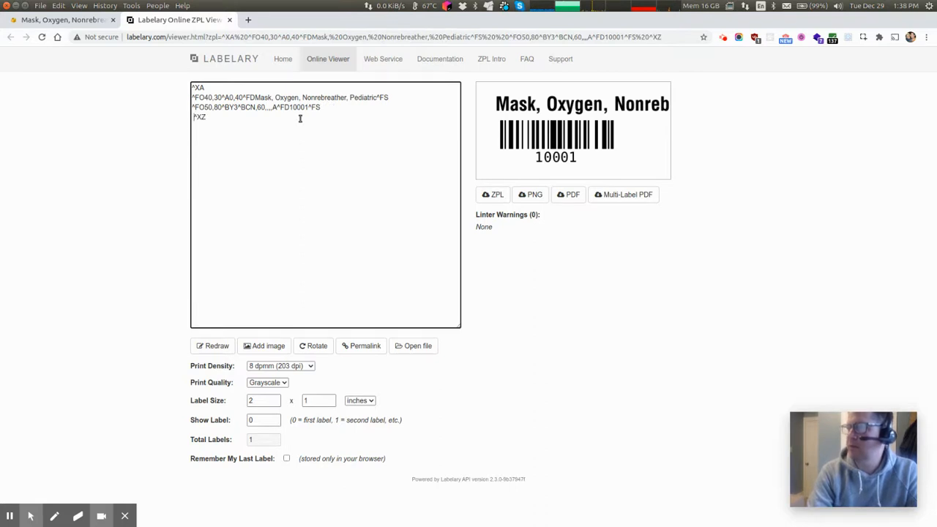
triple_click(255, 107)
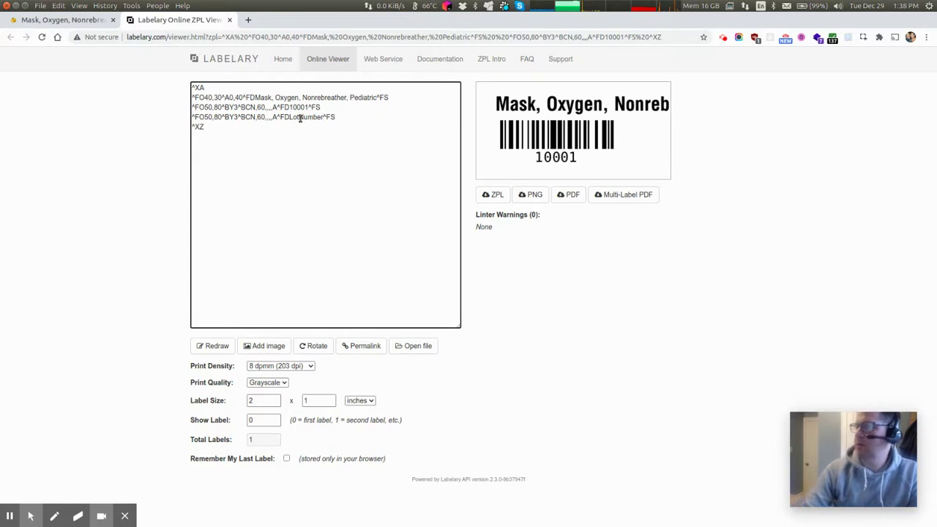
click(212, 345)
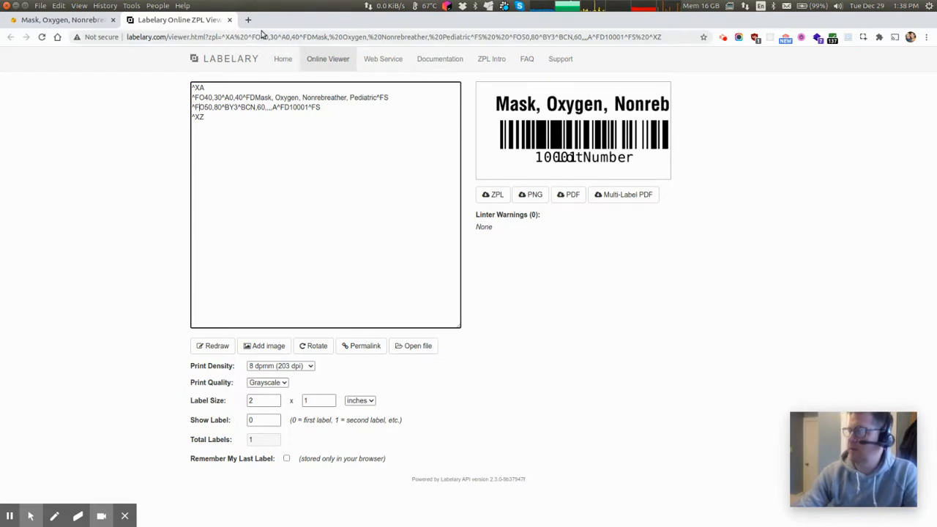
mouse_move(247, 21)
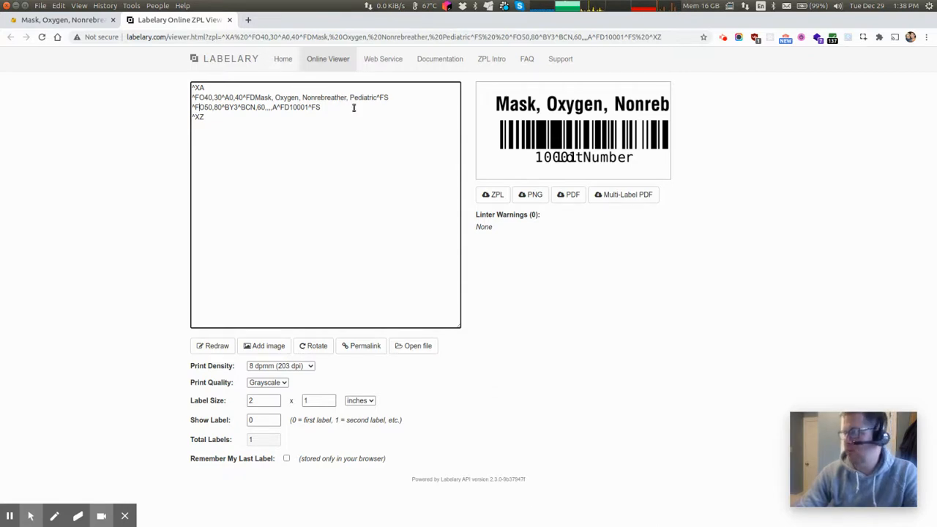
click(212, 345)
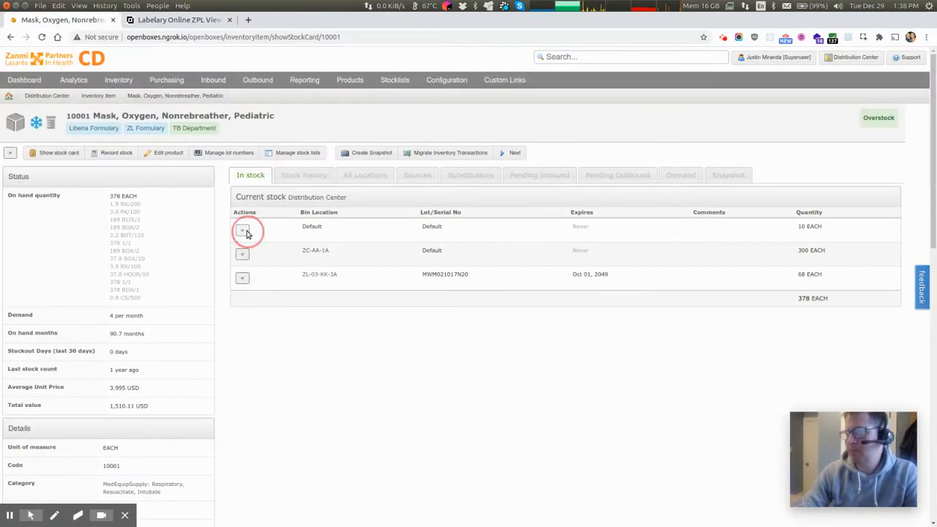
Print the item barcode (USB) from the Default bin stock line's actions.
click(243, 230)
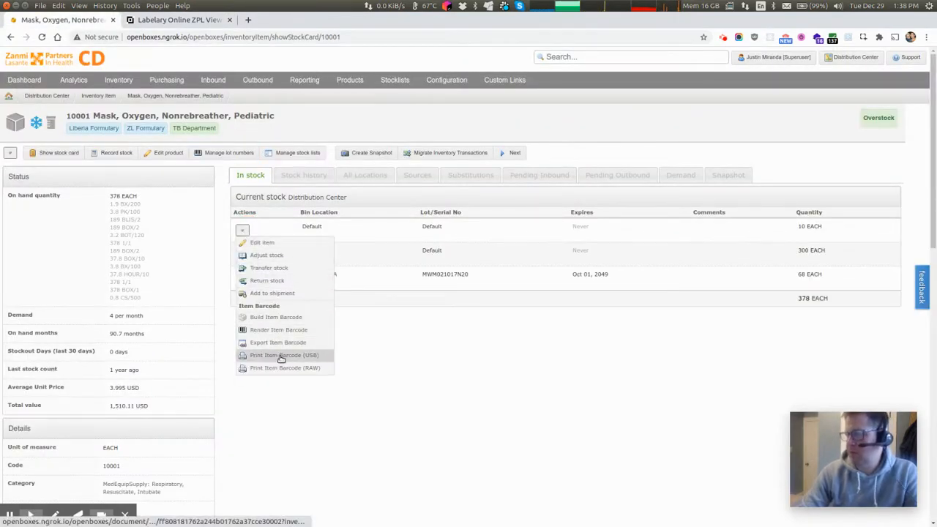
click(284, 355)
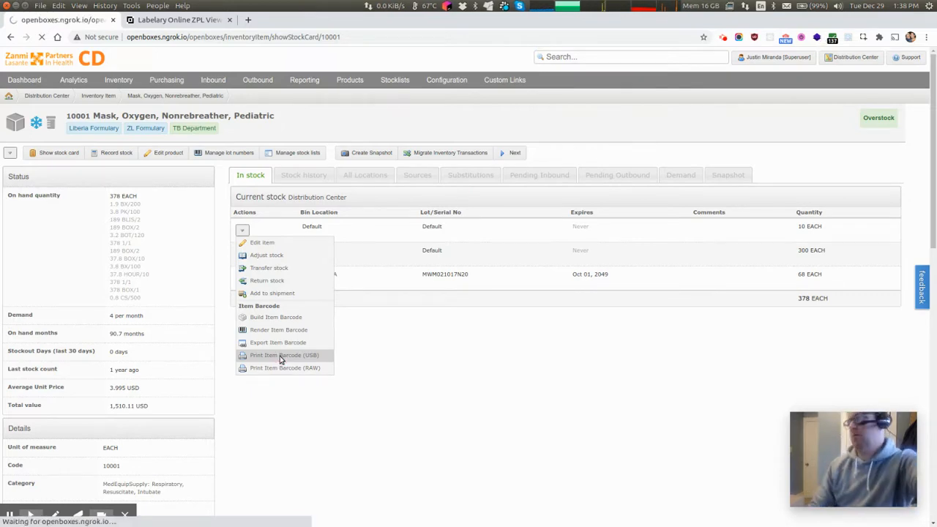
click(284, 355)
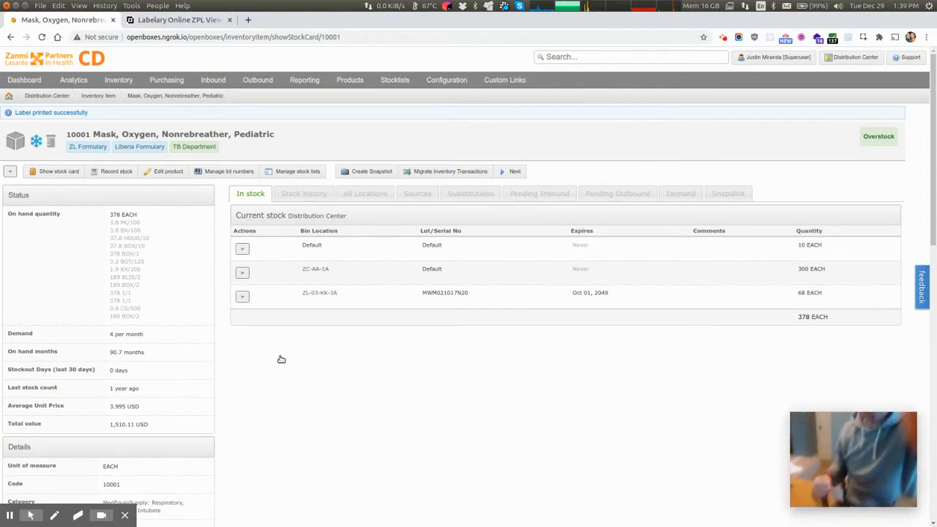
mouse_move(314, 360)
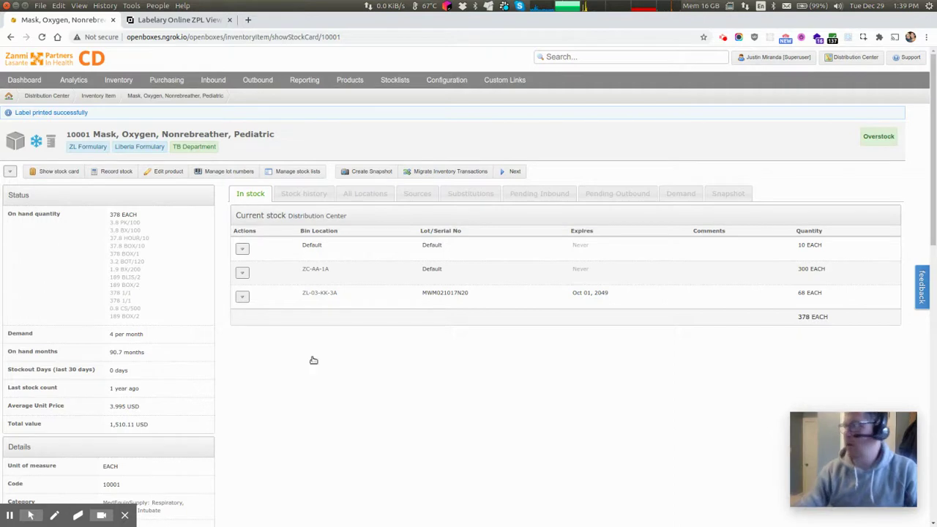
Glance at the label code in Labelary and come back to the stock card.
click(178, 21)
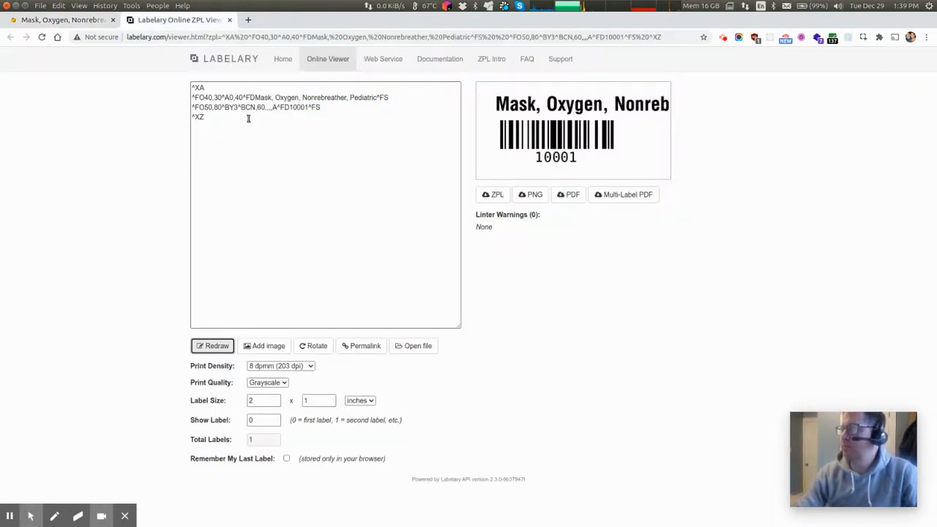
click(61, 20)
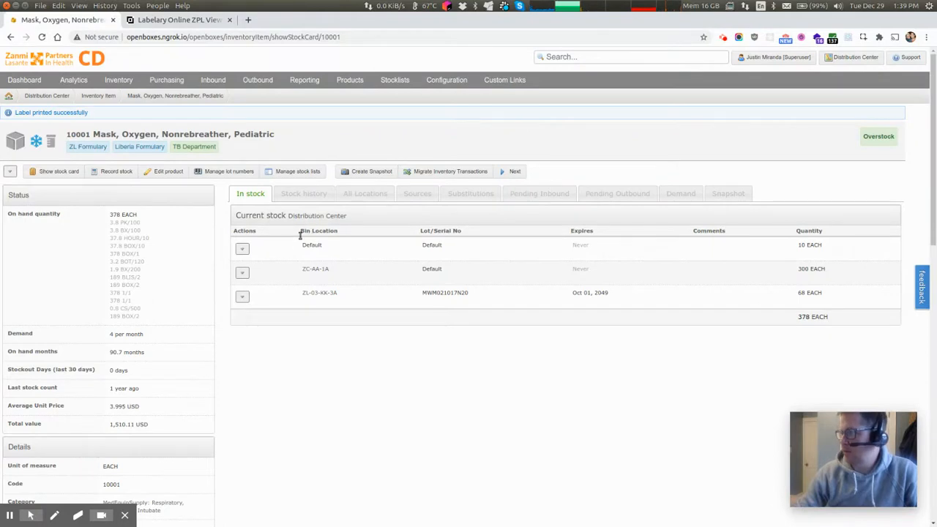
mouse_move(448, 82)
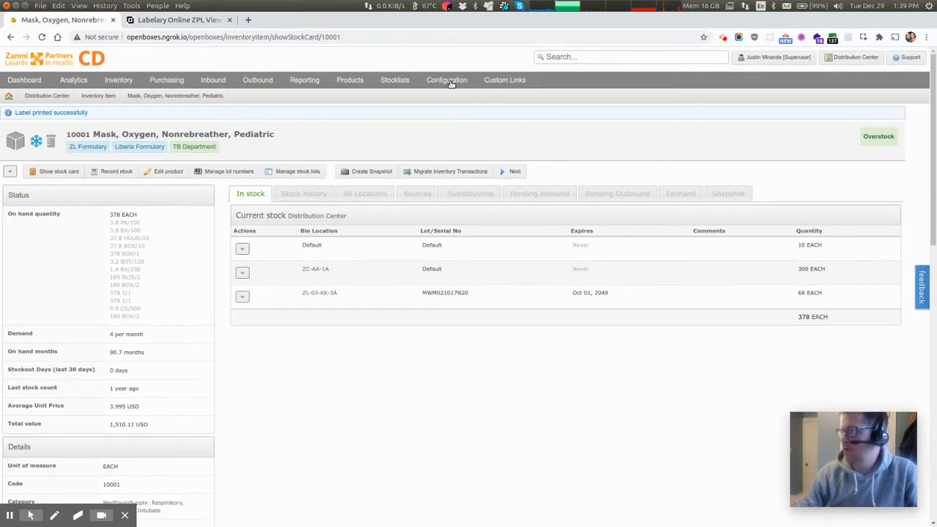
Go to Configuration > Document Types to list the document types.
click(446, 79)
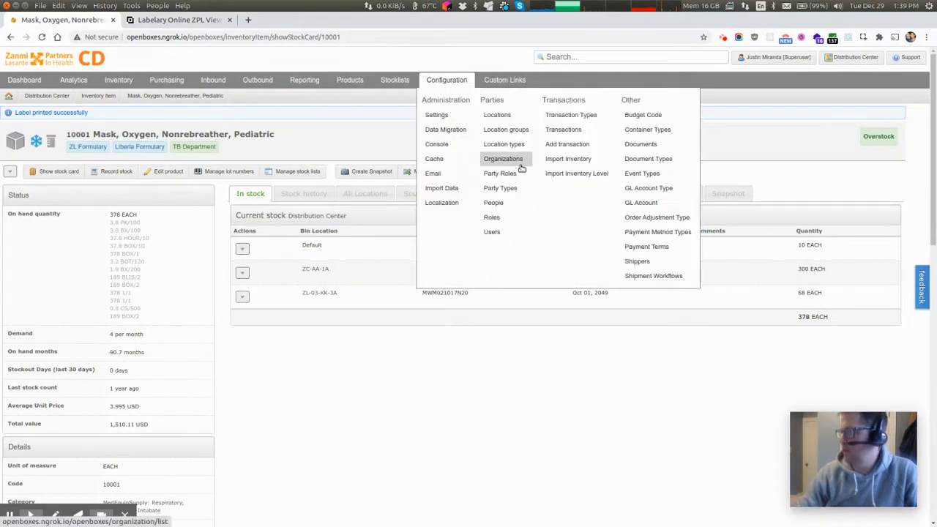
click(642, 144)
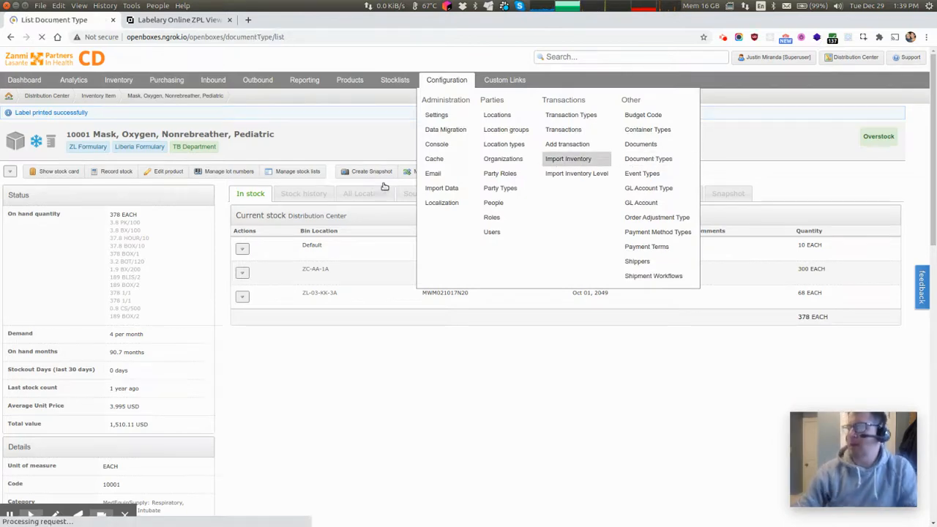
click(647, 158)
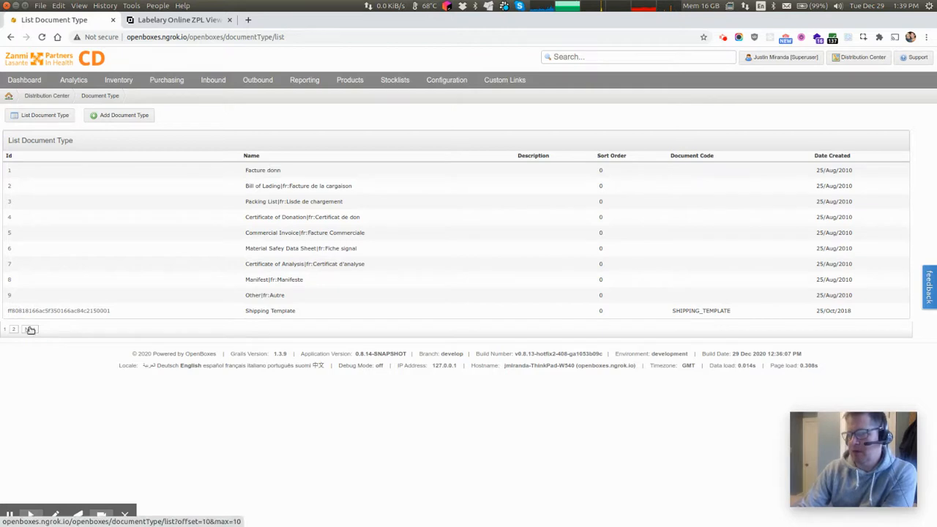
Show page 2 of the document type list with the Item Barcode (ZEBRA_TEMPLATE) entry.
click(29, 328)
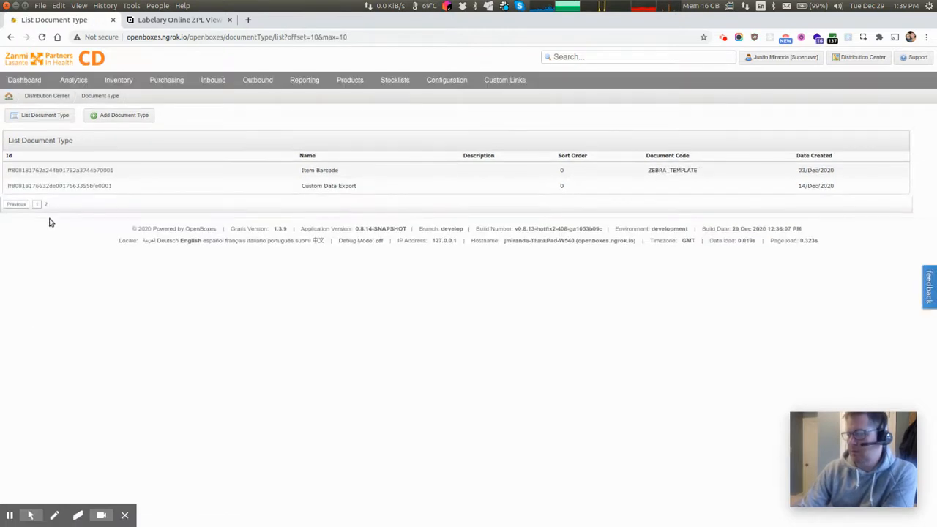
mouse_move(312, 178)
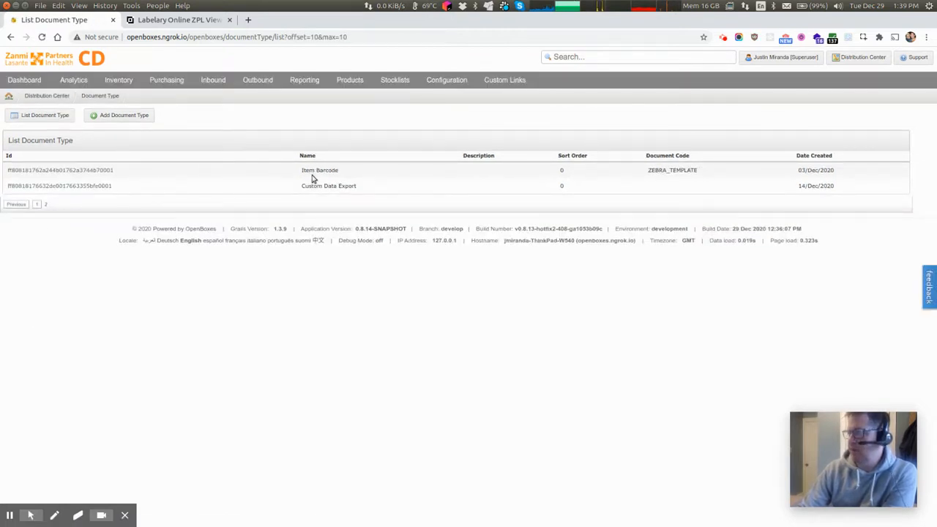
mouse_move(325, 170)
text(Product Barcode)
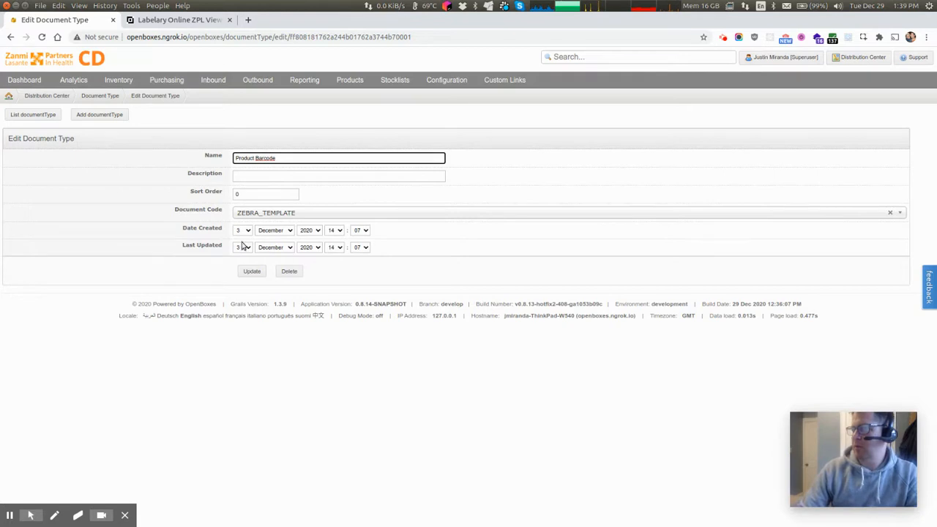
click(251, 271)
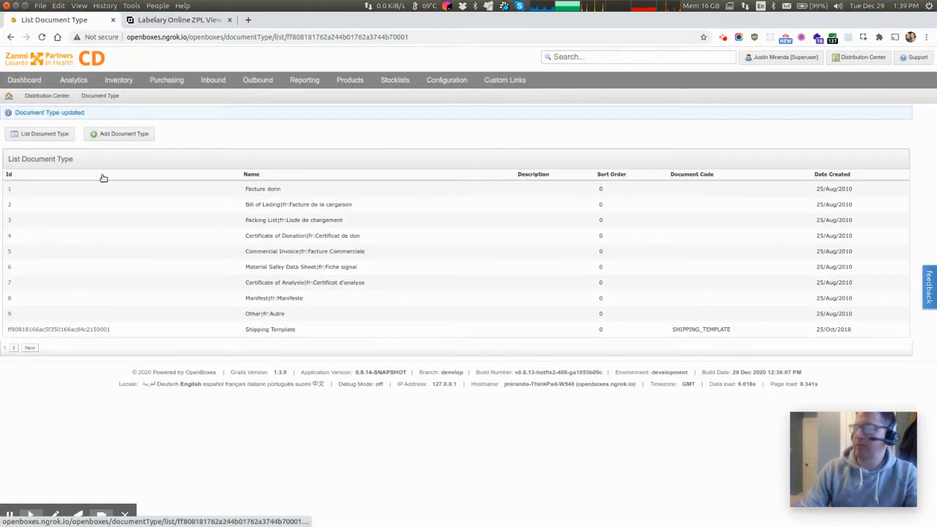
mouse_move(167, 303)
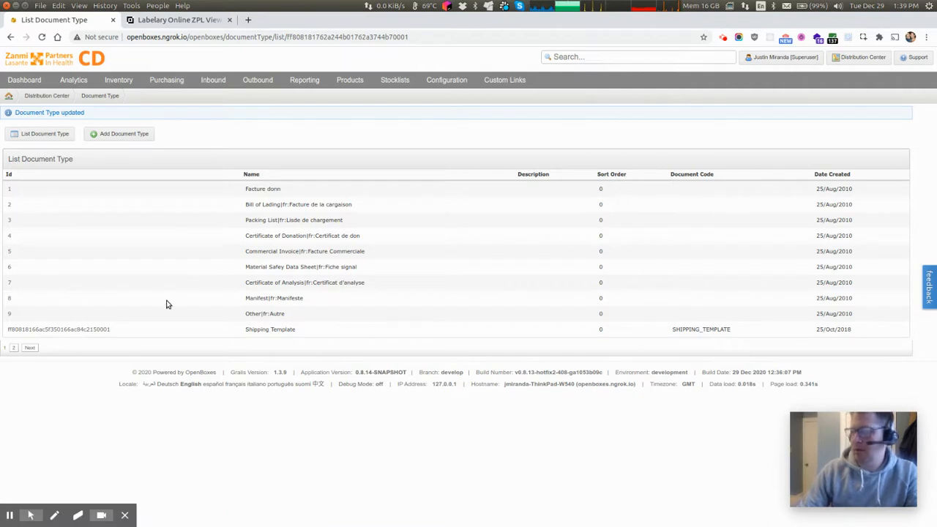
mouse_move(155, 302)
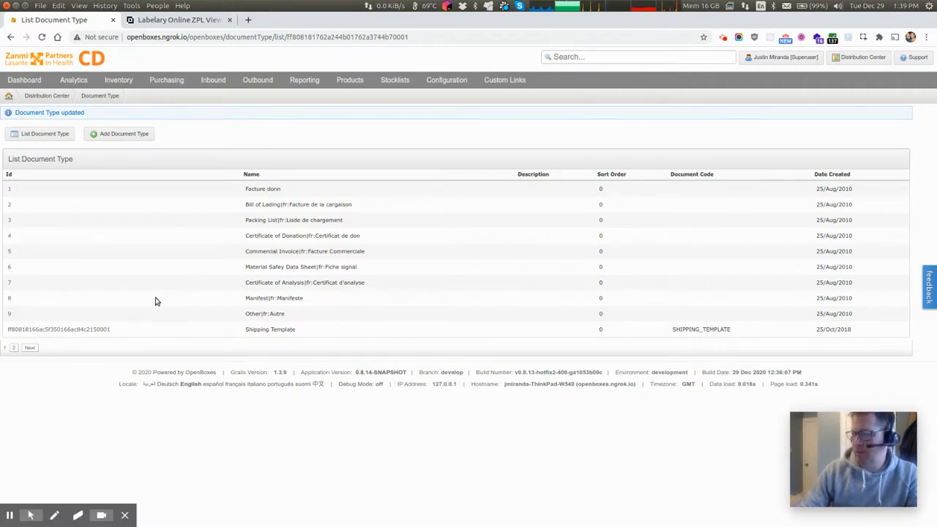
mouse_move(143, 302)
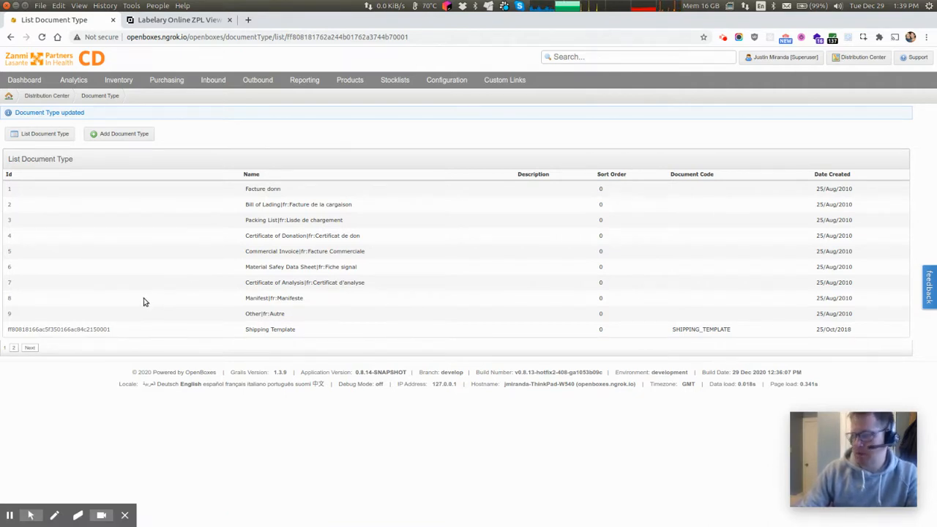
mouse_move(140, 343)
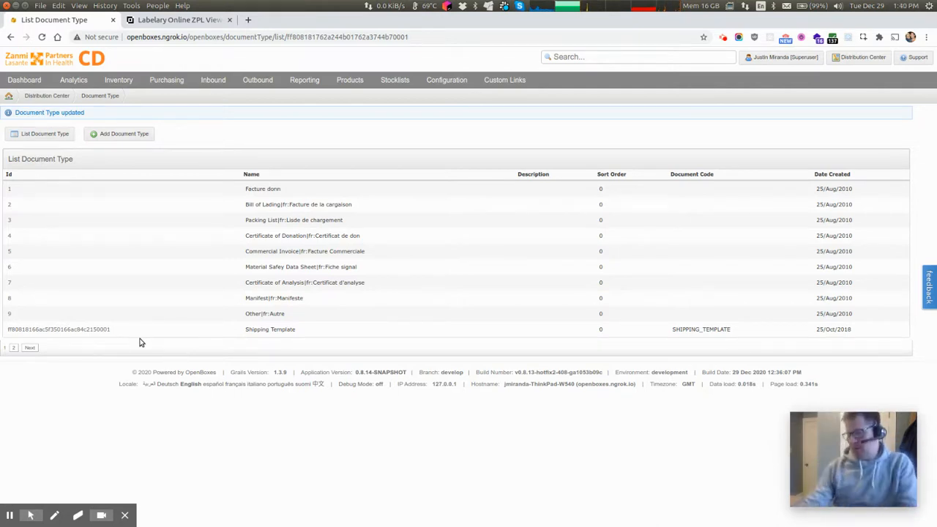
mouse_move(213, 202)
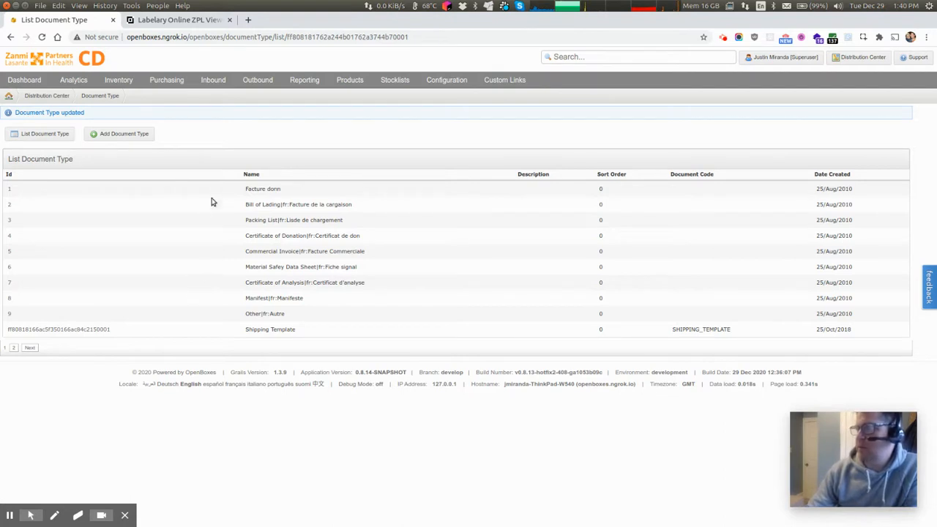
mouse_move(468, 107)
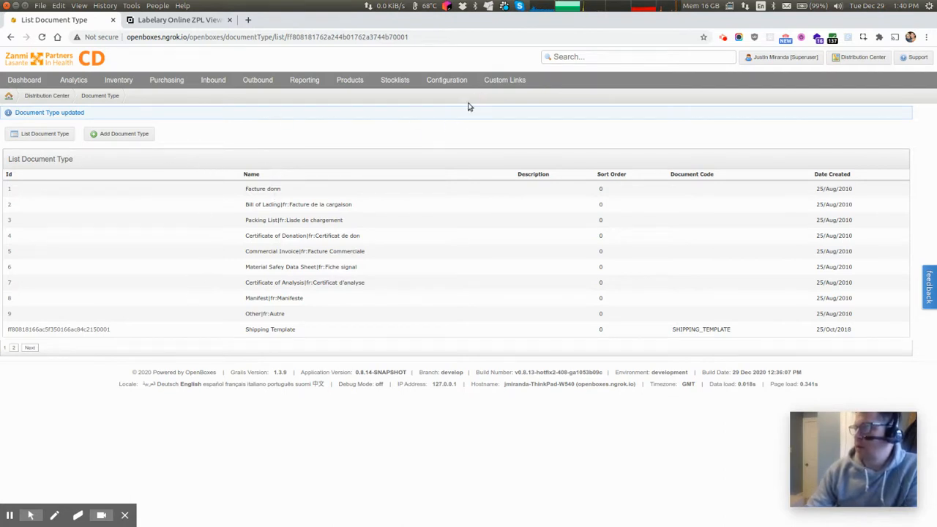
mouse_move(226, 193)
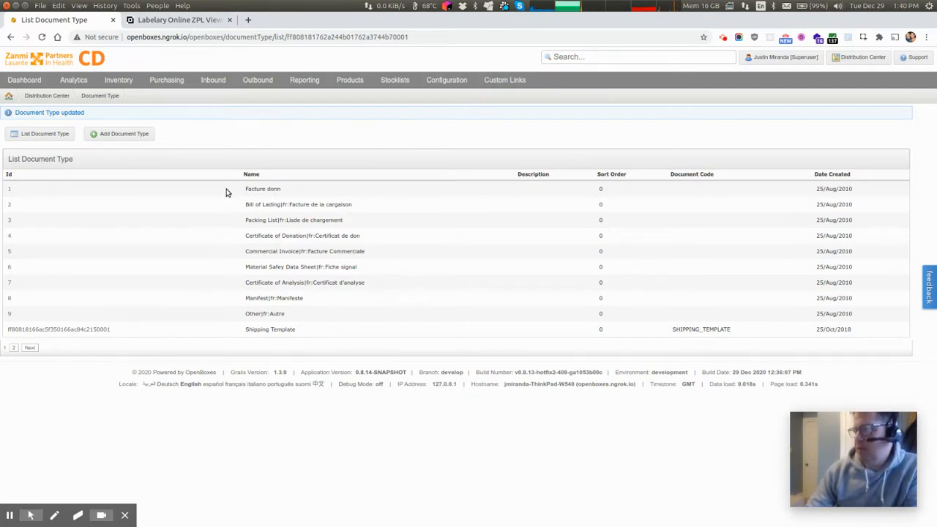
mouse_move(363, 324)
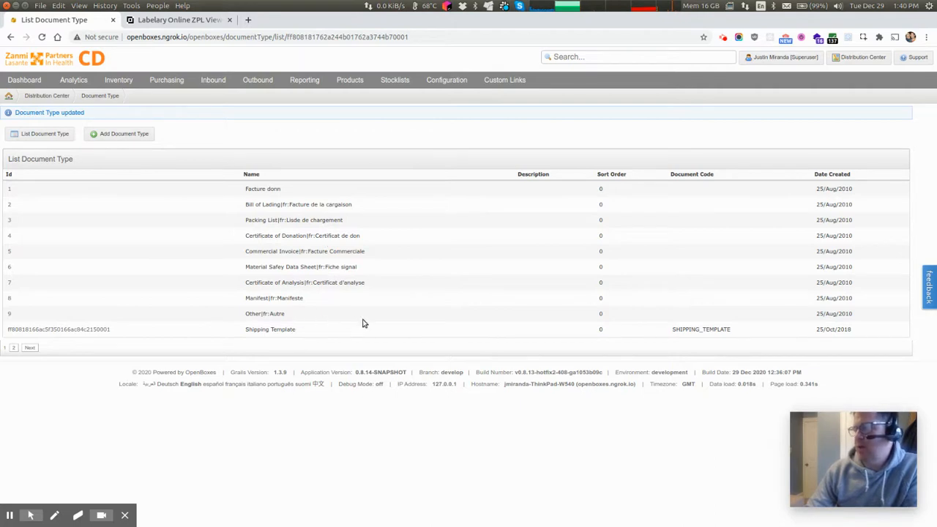
mouse_move(457, 272)
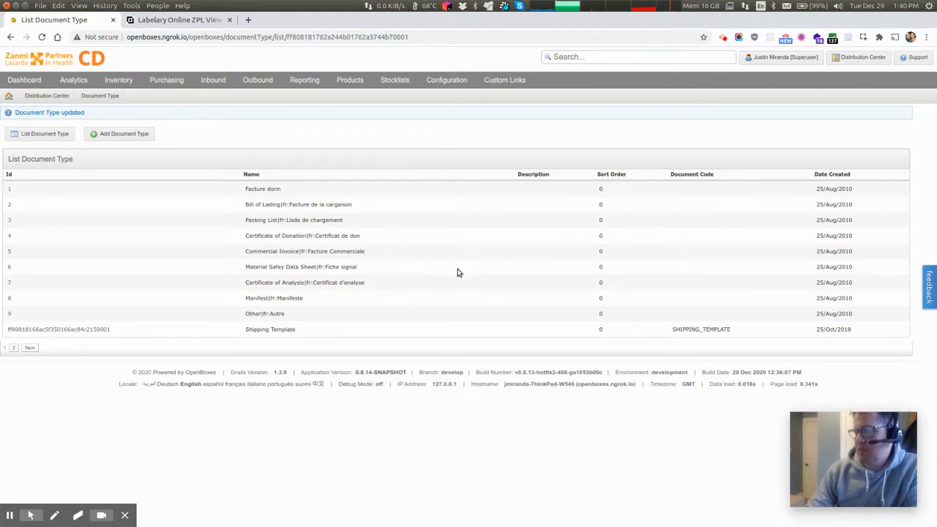
mouse_move(489, 184)
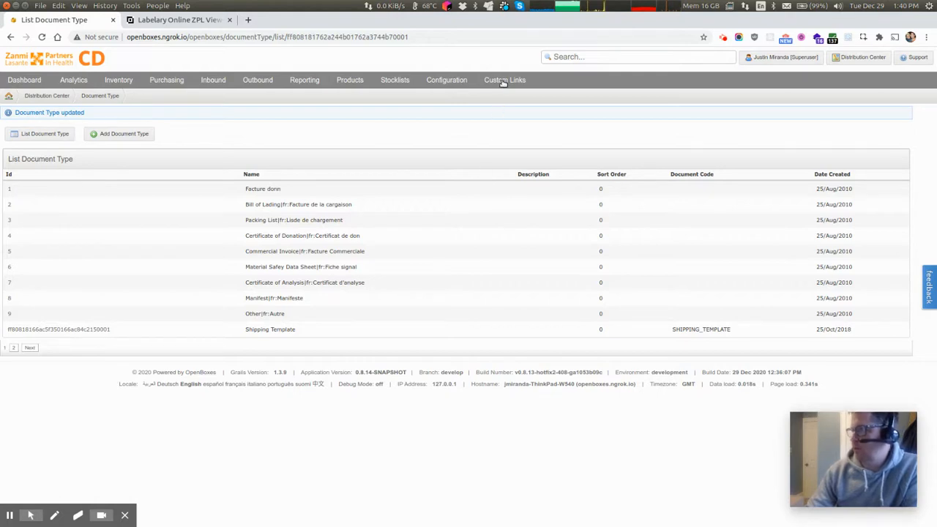
Go to Configuration > Documents and move to the page listing the Item Barcode document.
click(446, 79)
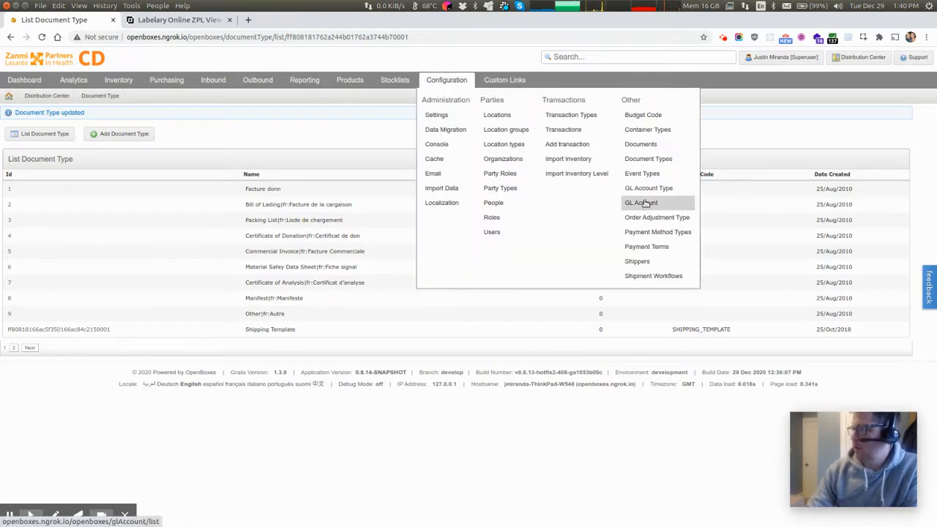
click(640, 143)
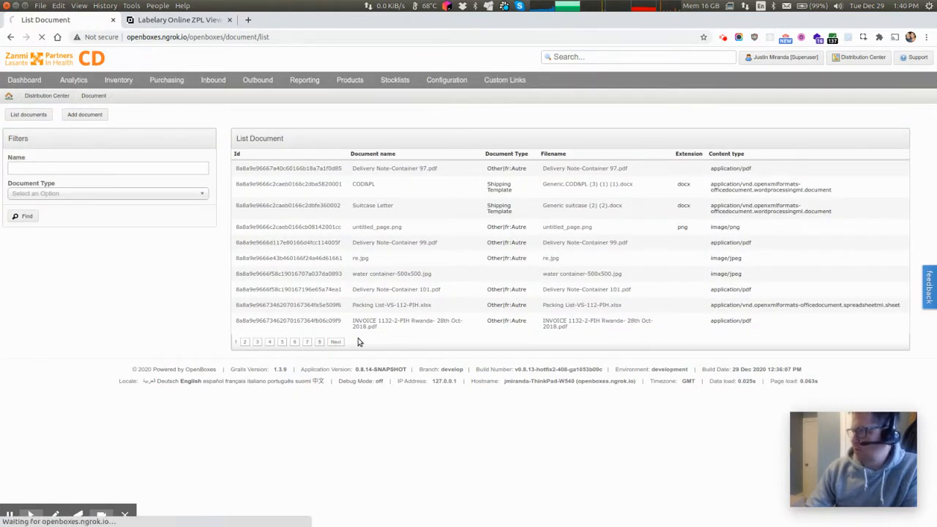
click(336, 343)
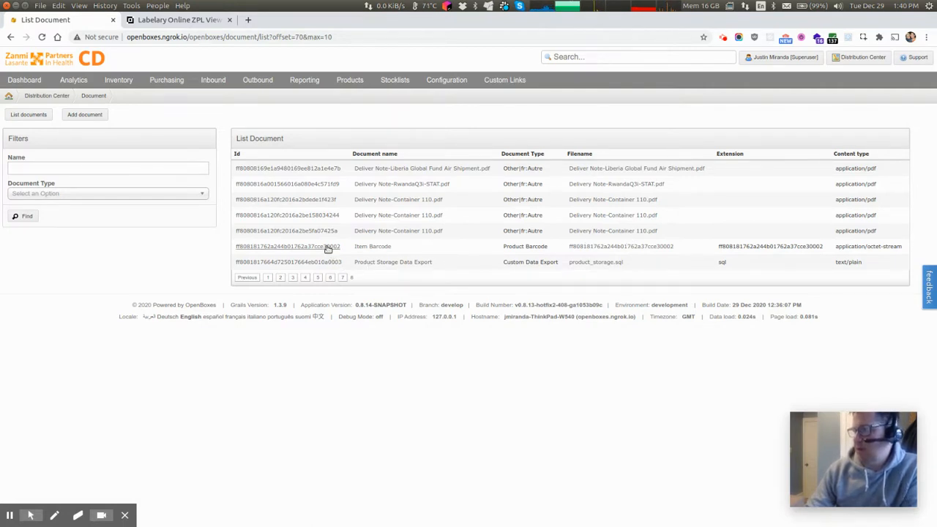
Open the Item Barcode document's File details and download its ZPL template to read it.
click(287, 245)
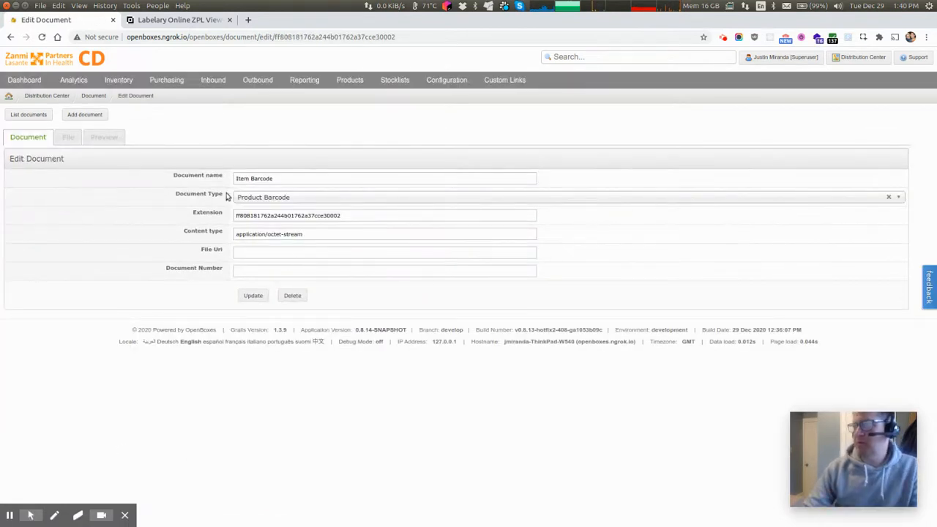
click(67, 137)
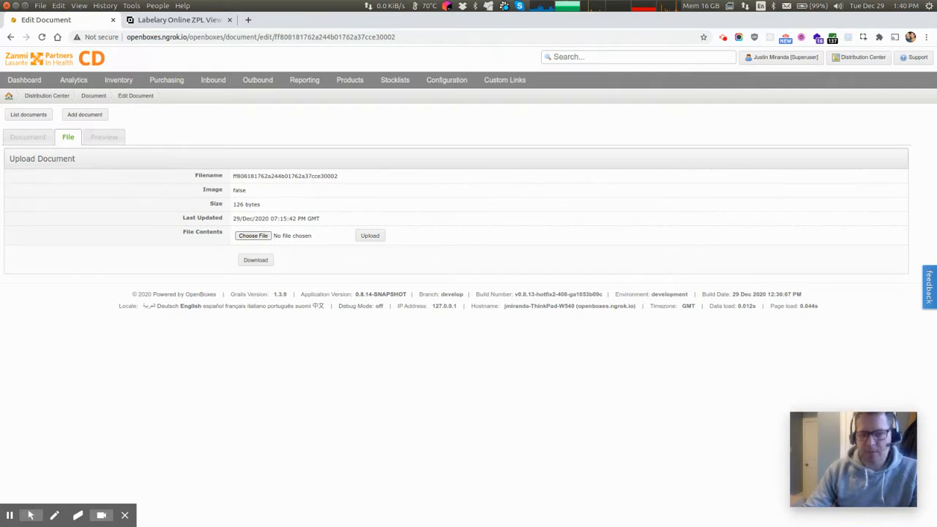
click(255, 261)
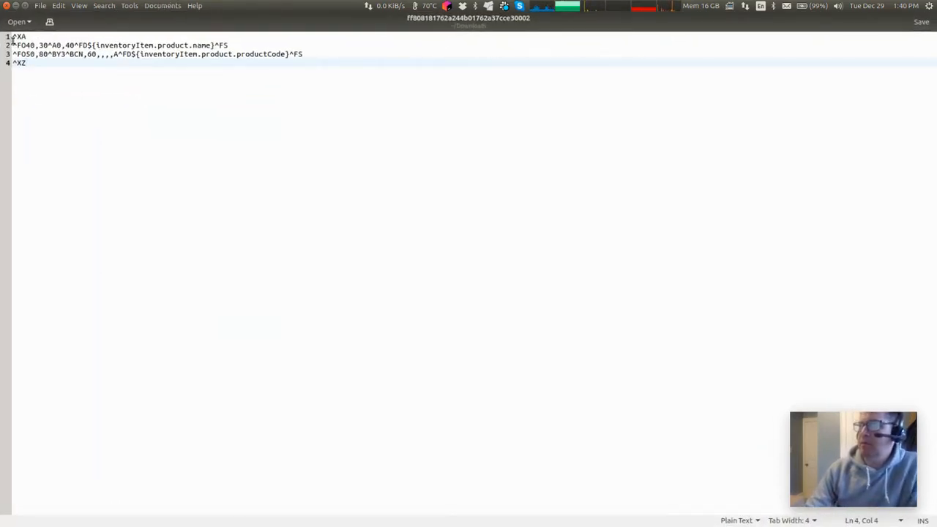
key(ctrl+a)
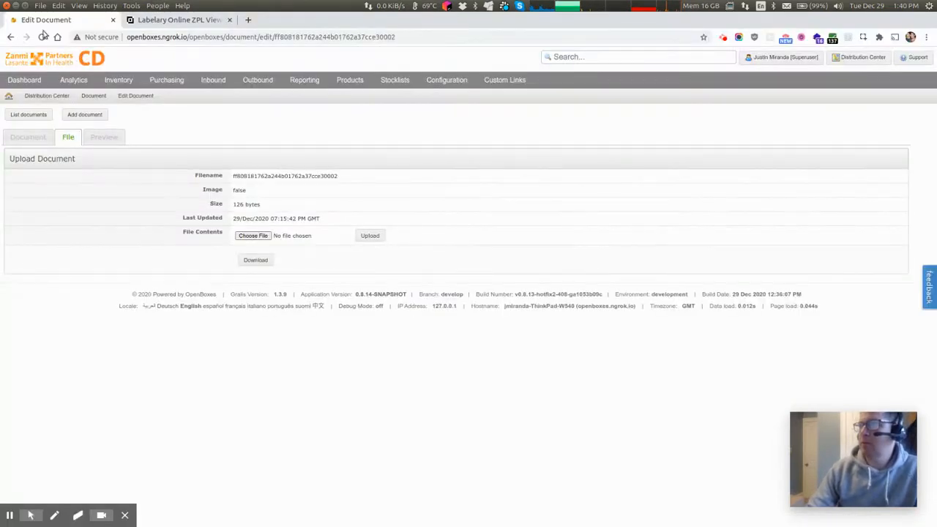
Redraw the raw template in Labelary and inspect the product name and code placeholders.
click(178, 20)
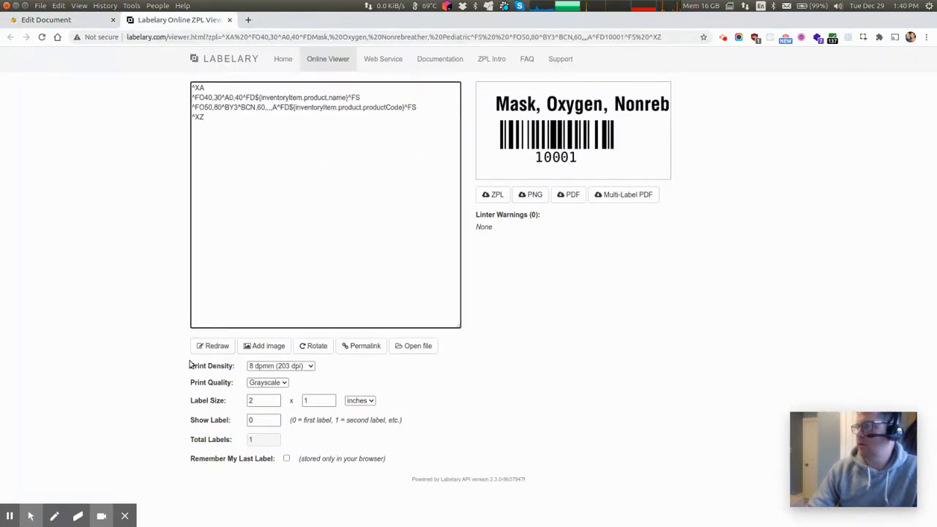
click(212, 346)
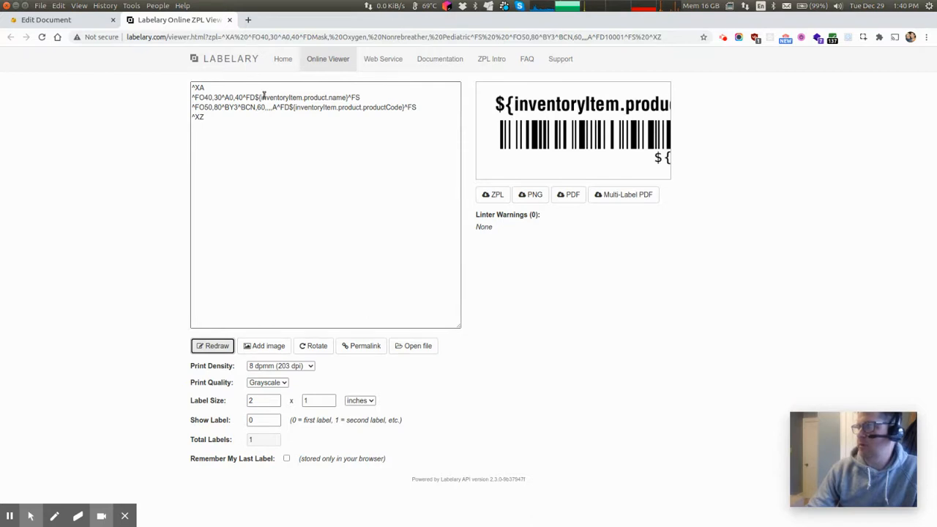
double_click(300, 97)
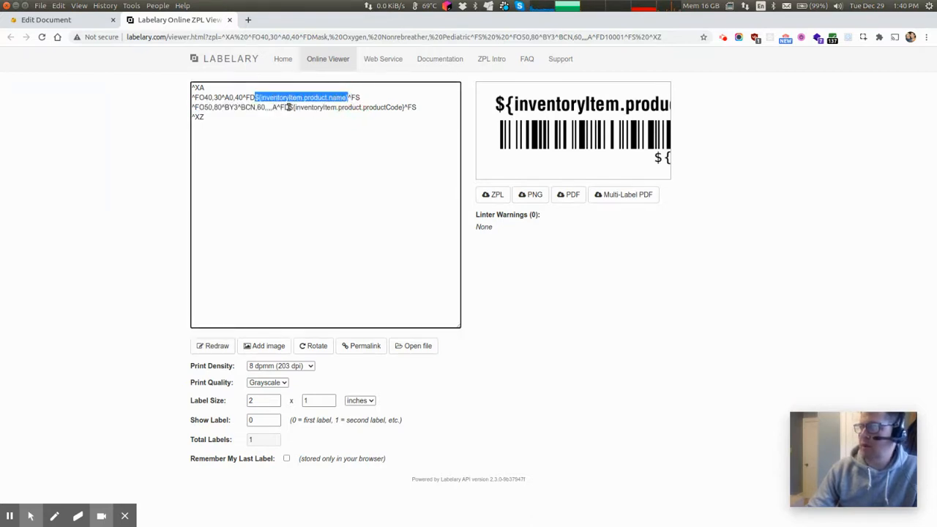
double_click(310, 107)
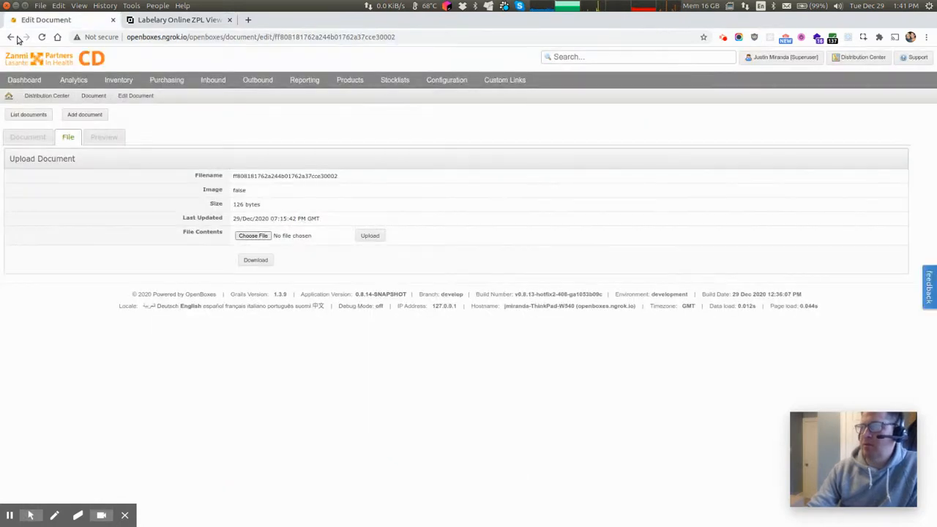
click(12, 38)
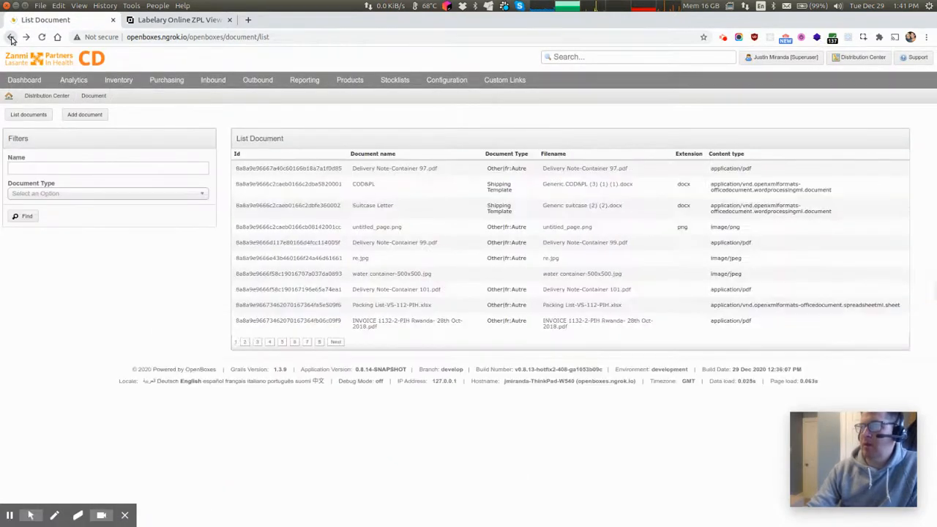
click(12, 37)
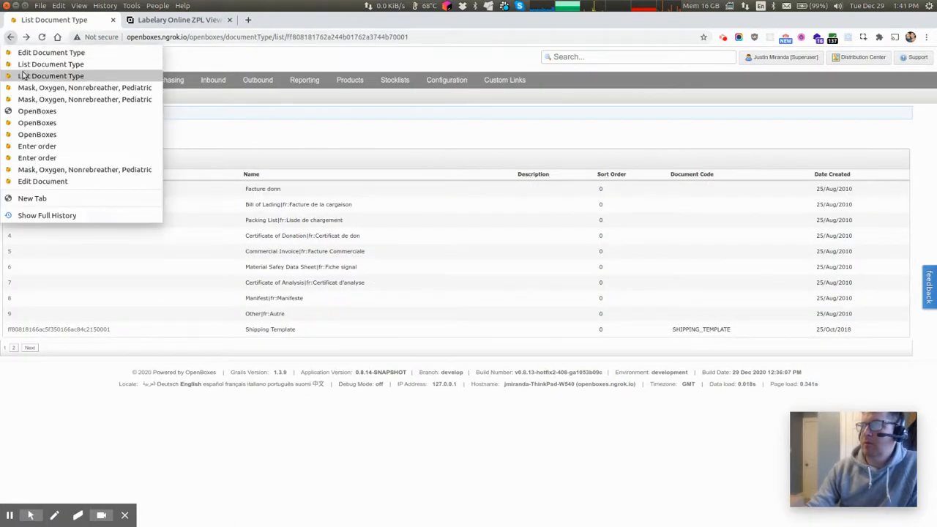
click(85, 88)
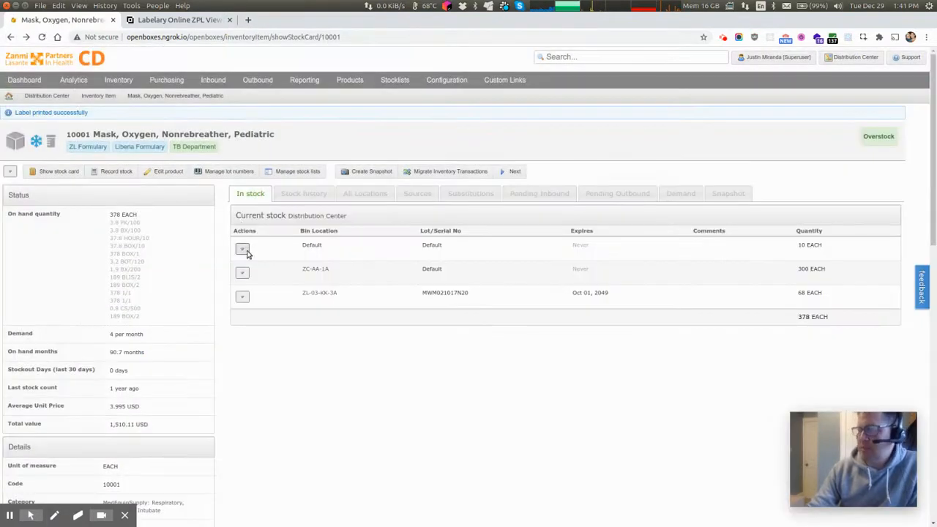
click(243, 249)
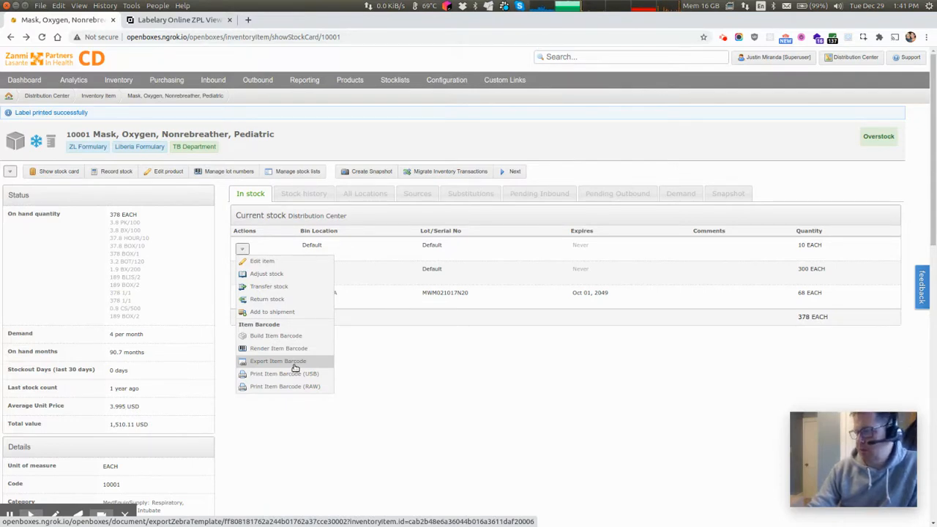
click(278, 360)
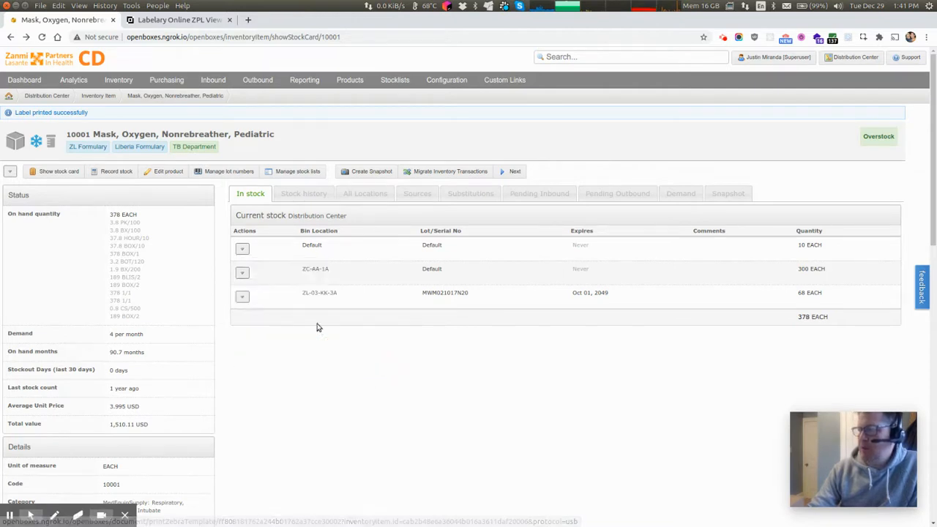
click(26, 36)
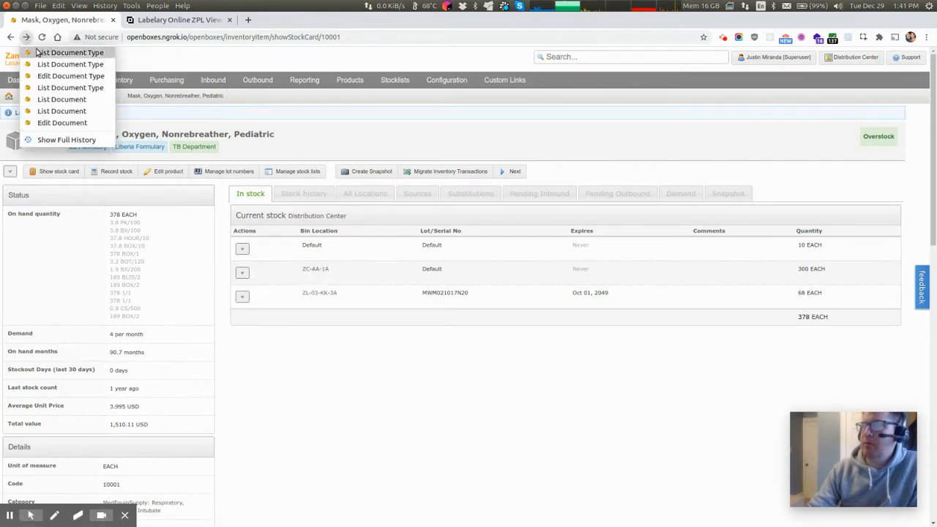
click(62, 123)
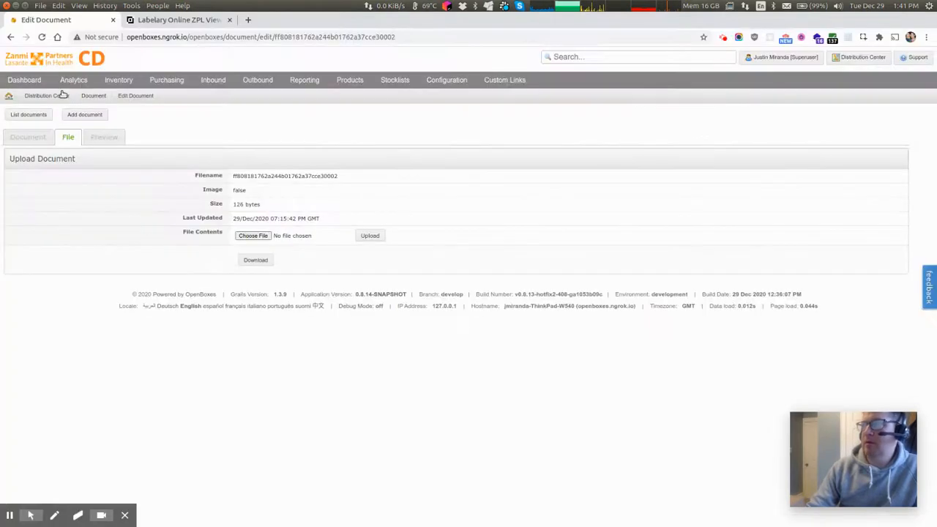
mouse_move(267, 158)
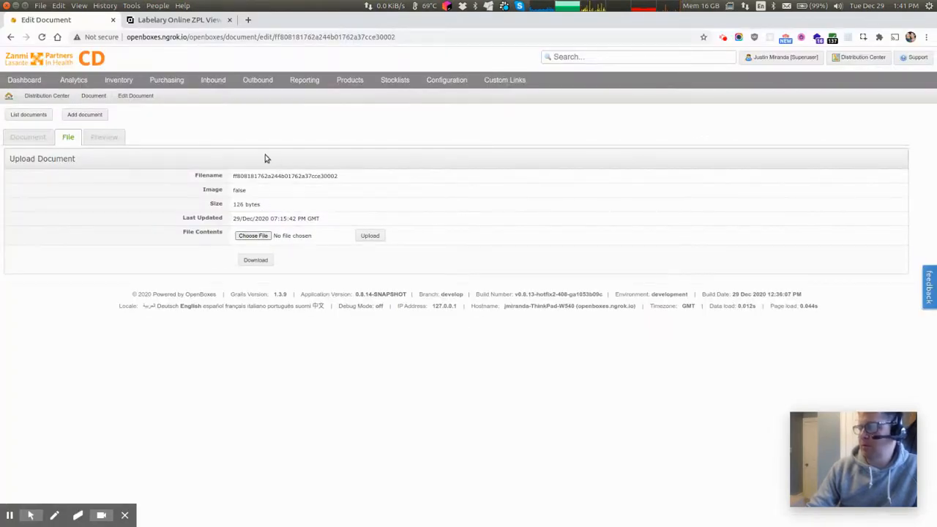
Update the barcode document and go back to item 10001's stock card.
click(28, 138)
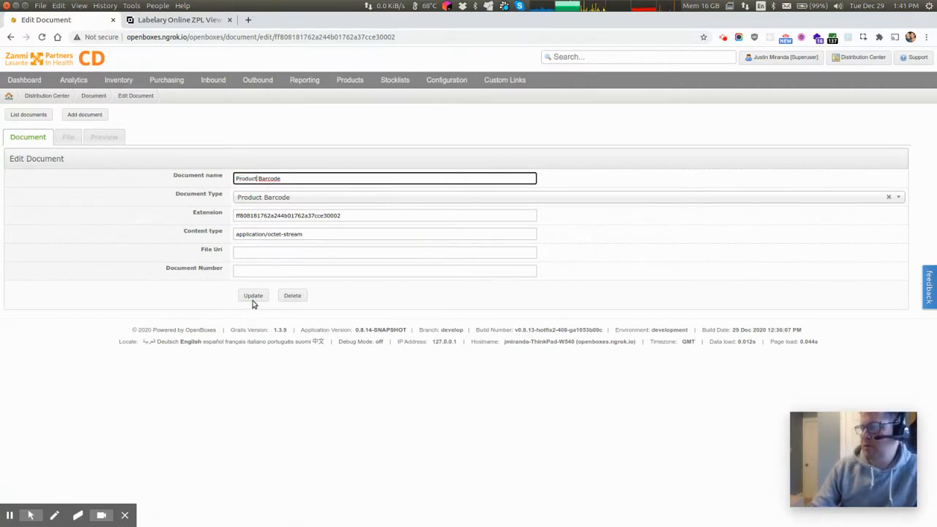
click(252, 296)
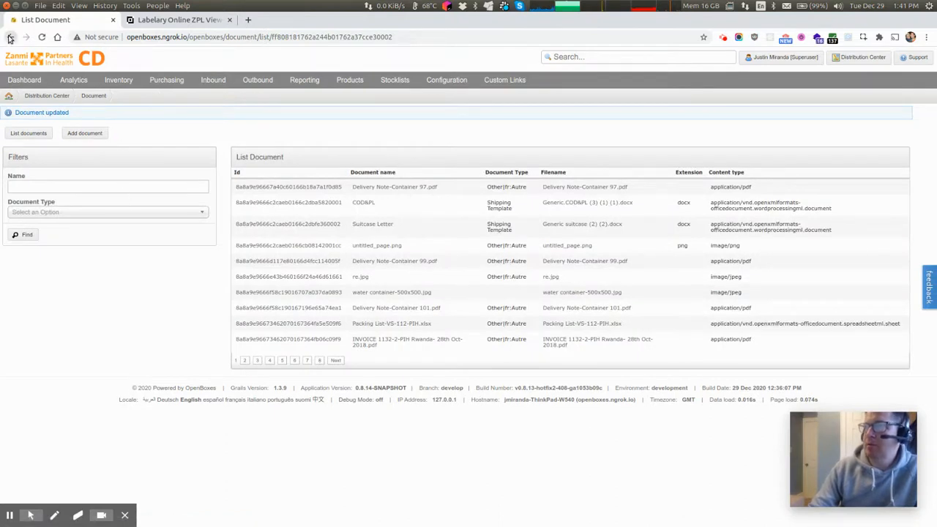
click(10, 37)
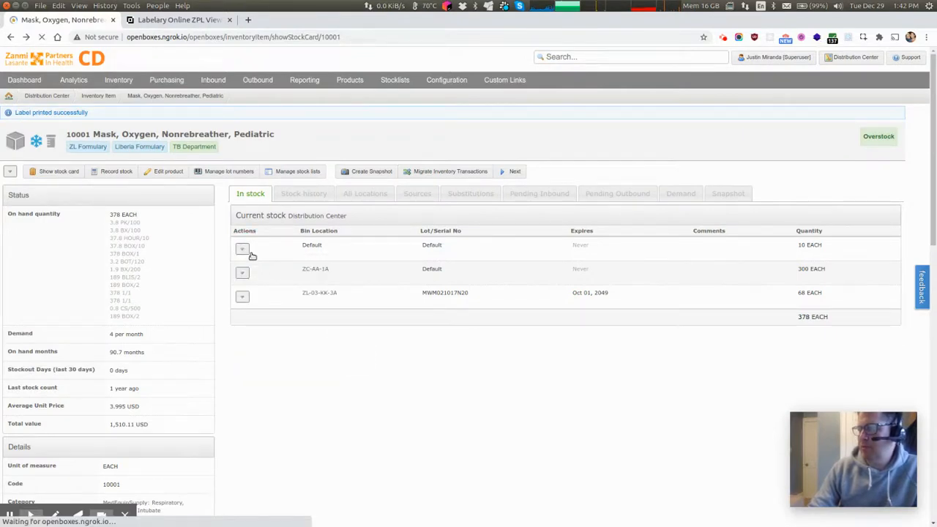
Export and then build the product barcode from the third stock row's actions.
click(243, 249)
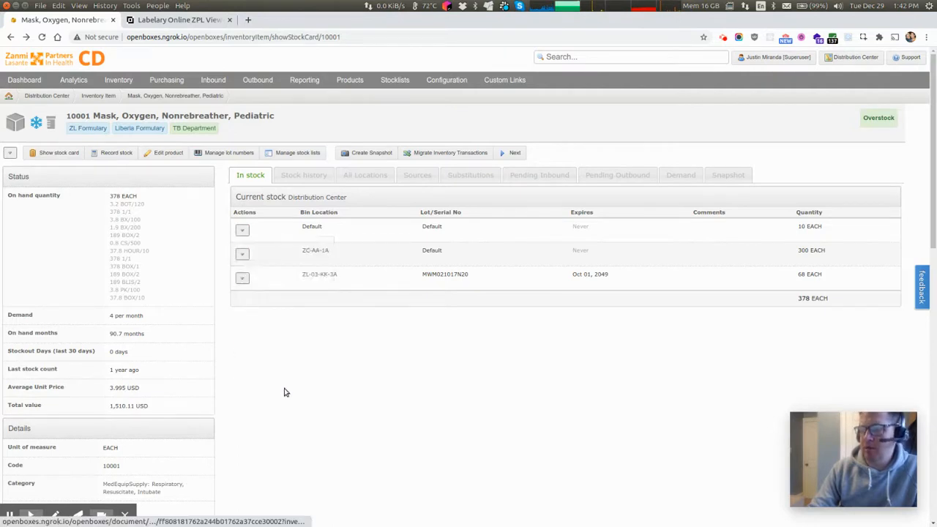
click(242, 278)
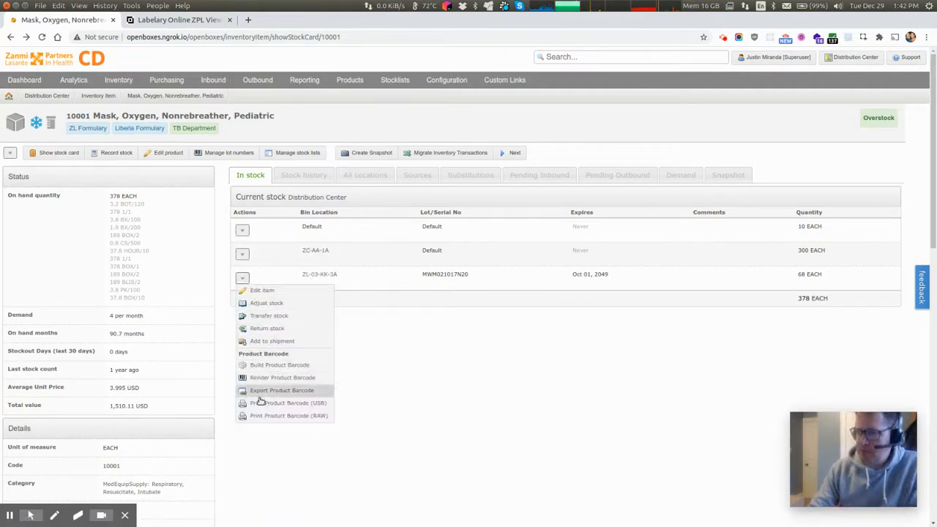
click(252, 316)
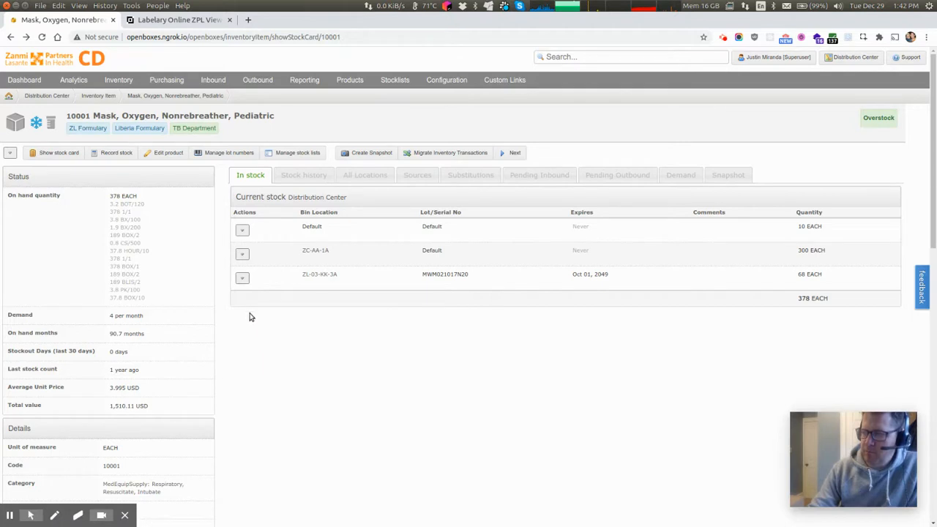
click(243, 278)
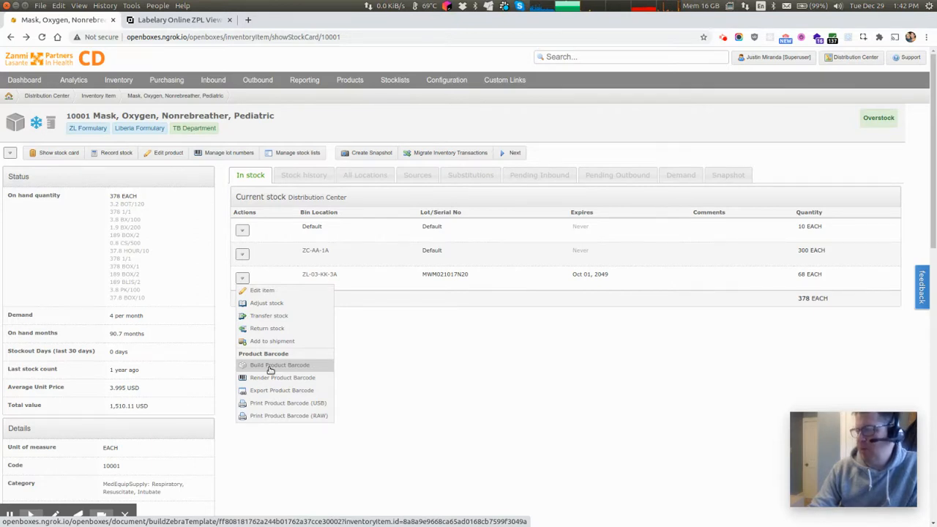
mouse_move(275, 390)
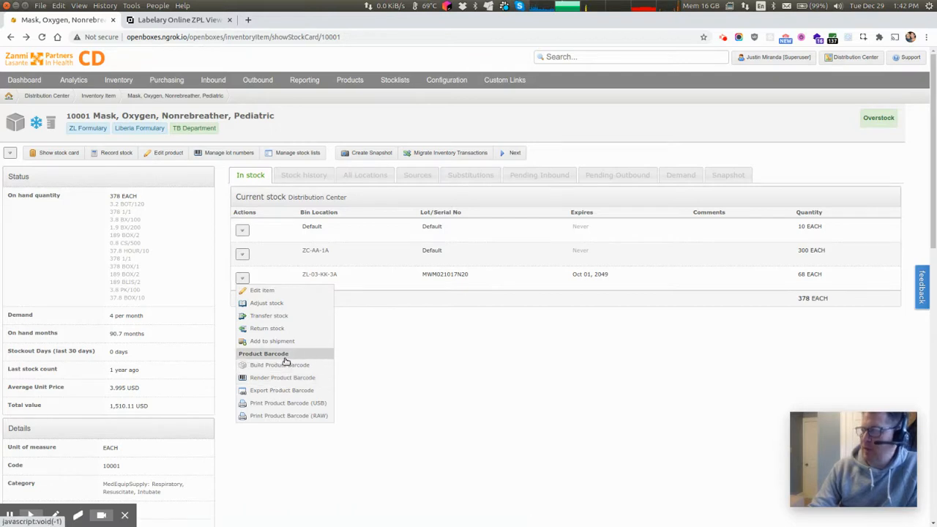
click(559, 231)
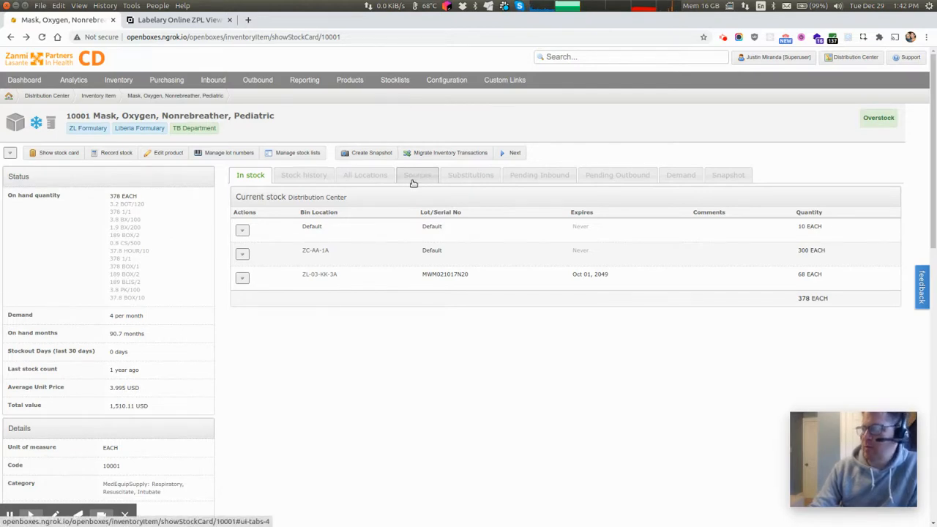
Render the product barcode in a new tab, then print it raw.
click(242, 279)
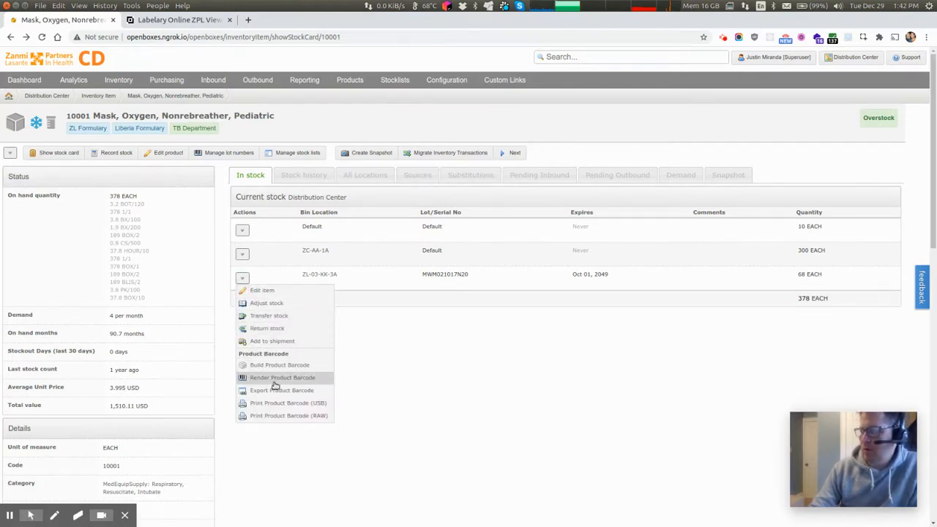
click(281, 377)
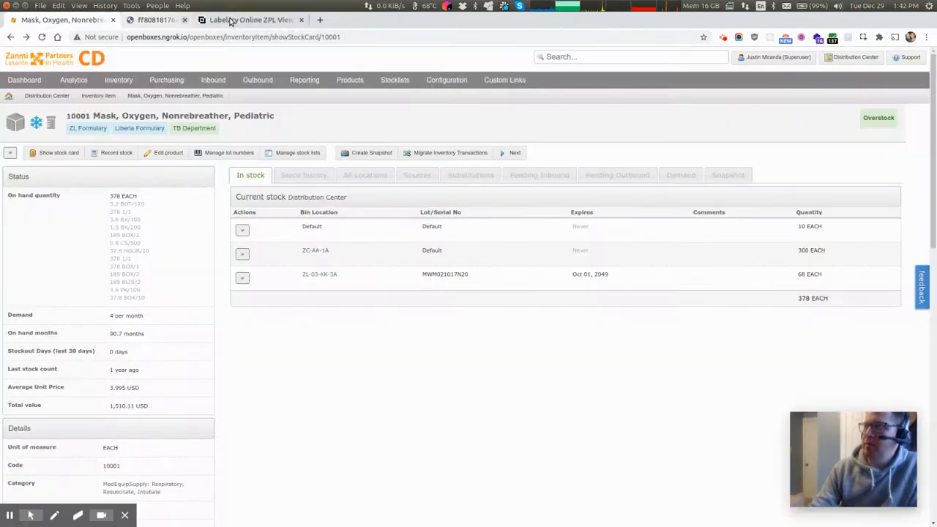
click(243, 278)
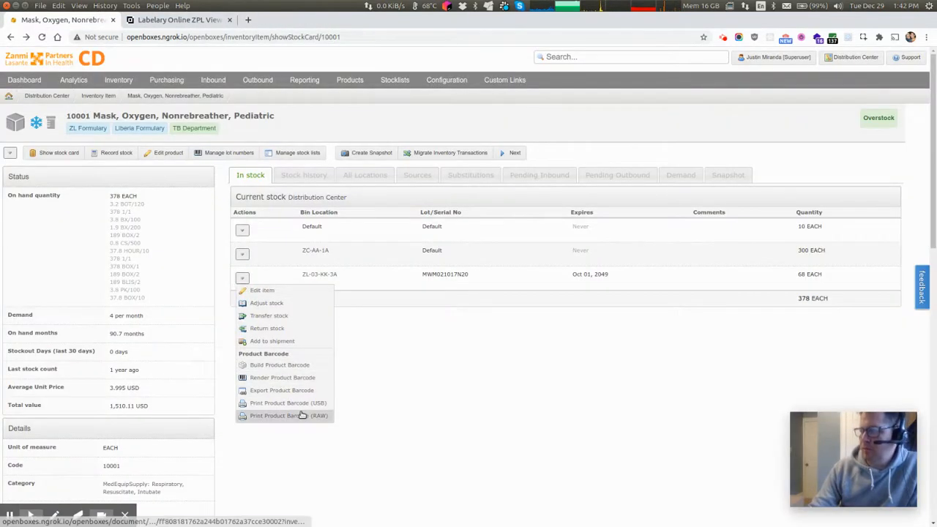
click(394, 354)
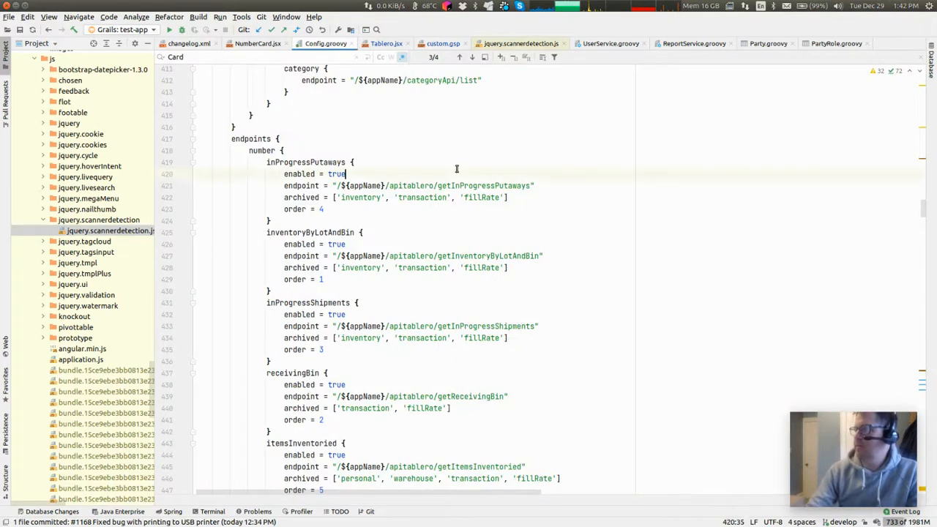
Search the OpenBoxes config for 'bar' to locate the barcode printer name, IP and port properties.
text(barcode)
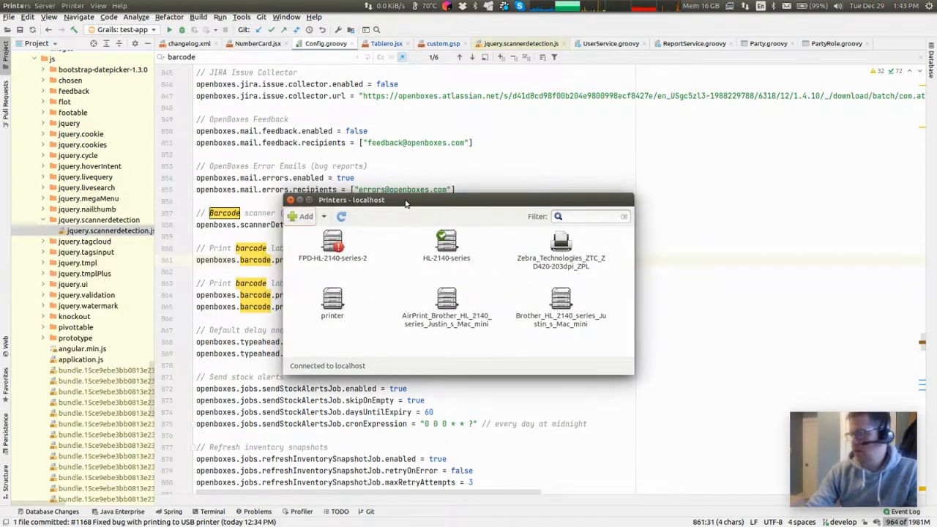
Review the network raw printer's properties in CUPS, checking its location address, then close them.
click(333, 300)
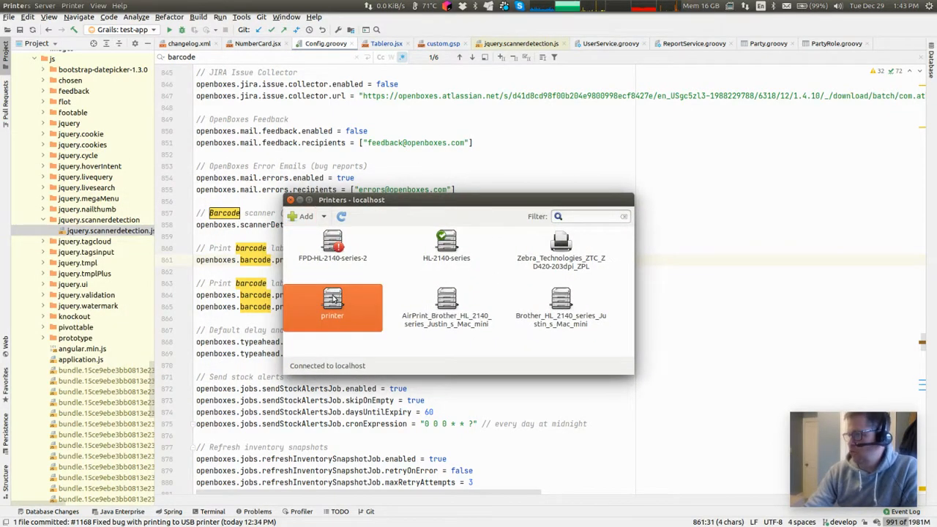
double_click(332, 303)
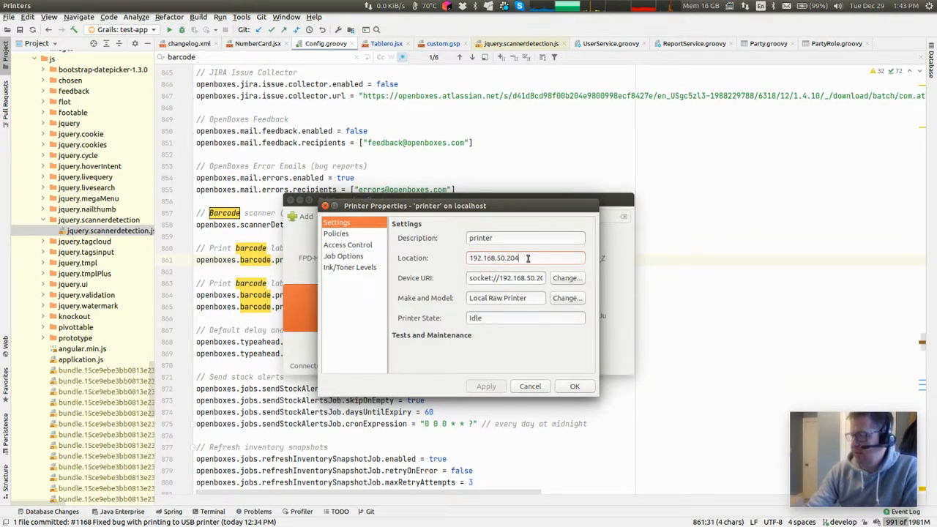
triple_click(505, 278)
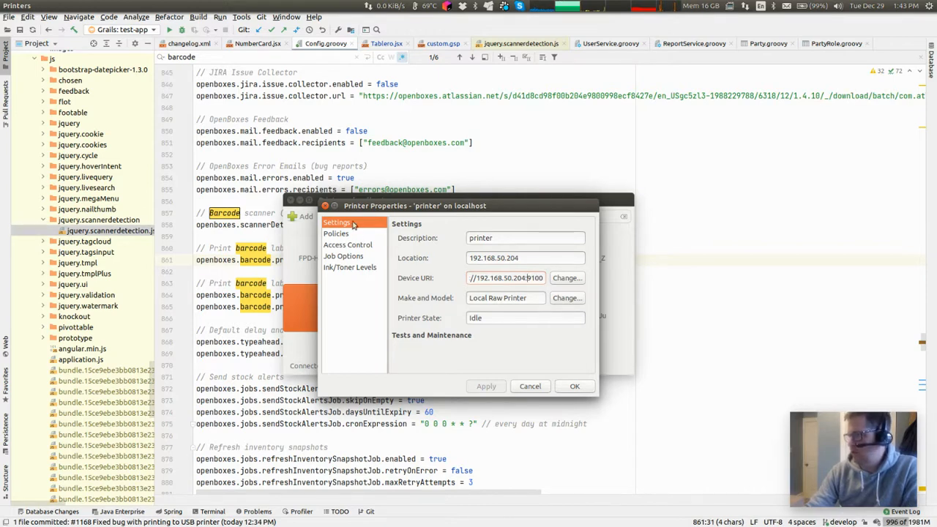
click(530, 386)
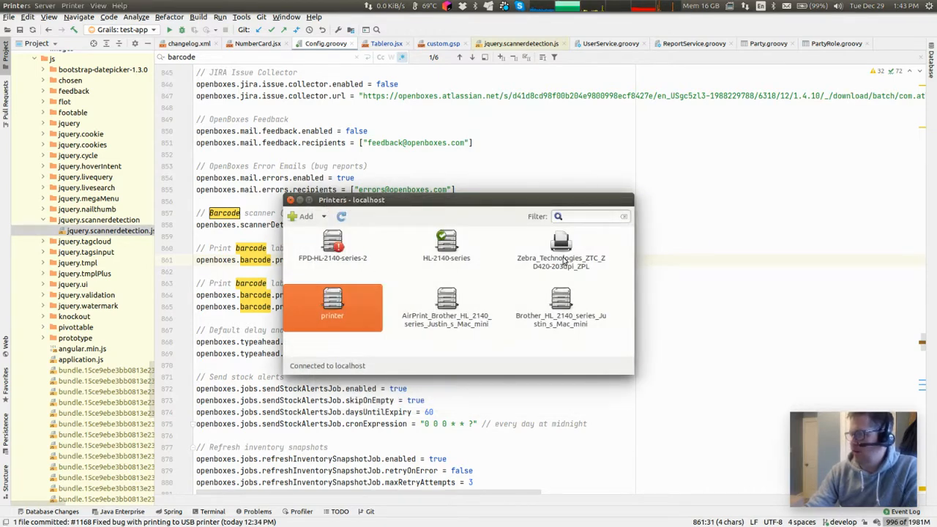
right_click(561, 247)
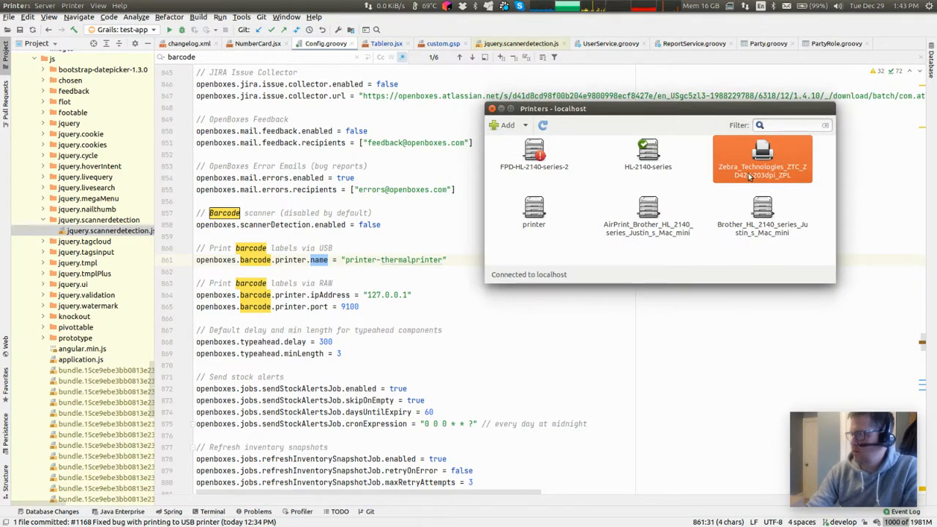
mouse_move(589, 197)
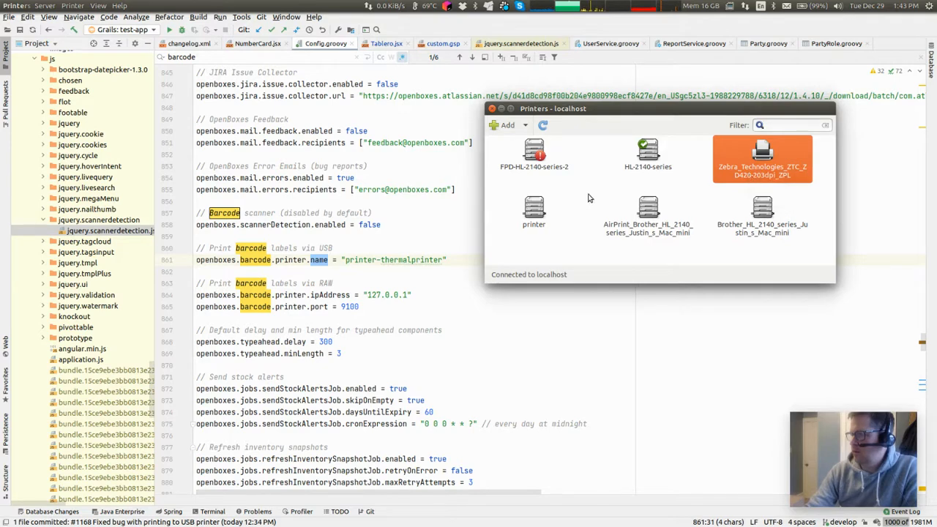
mouse_move(533, 208)
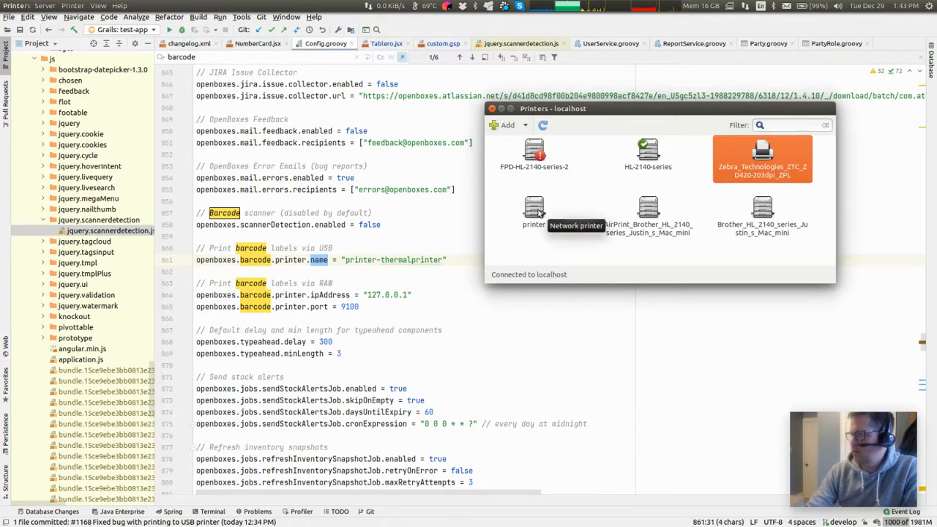
Review the USB Zebra ZD420 printer's properties, including its connection and description.
double_click(761, 149)
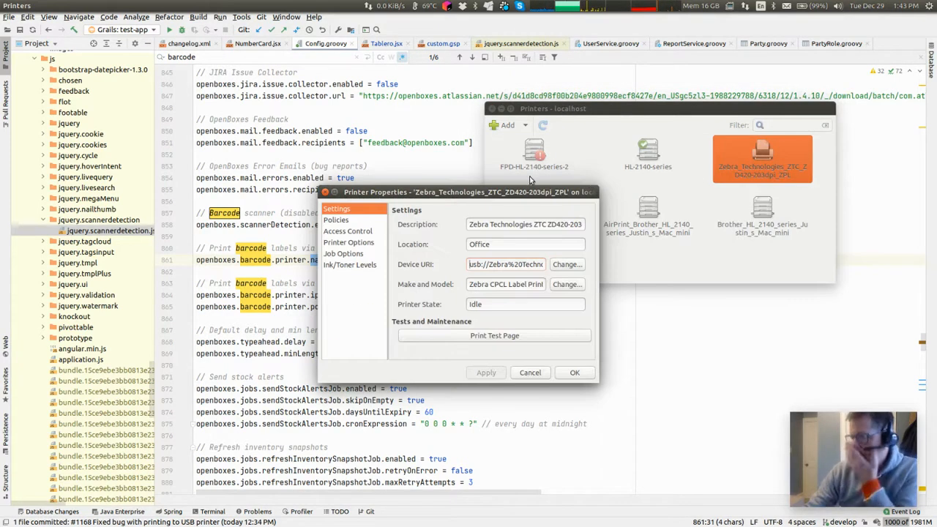
mouse_move(467, 270)
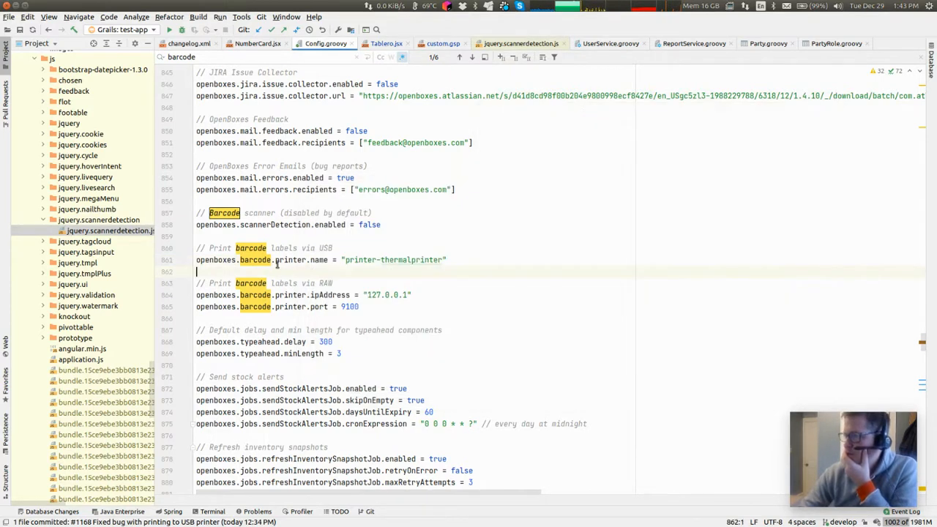
drag(196, 260, 358, 307)
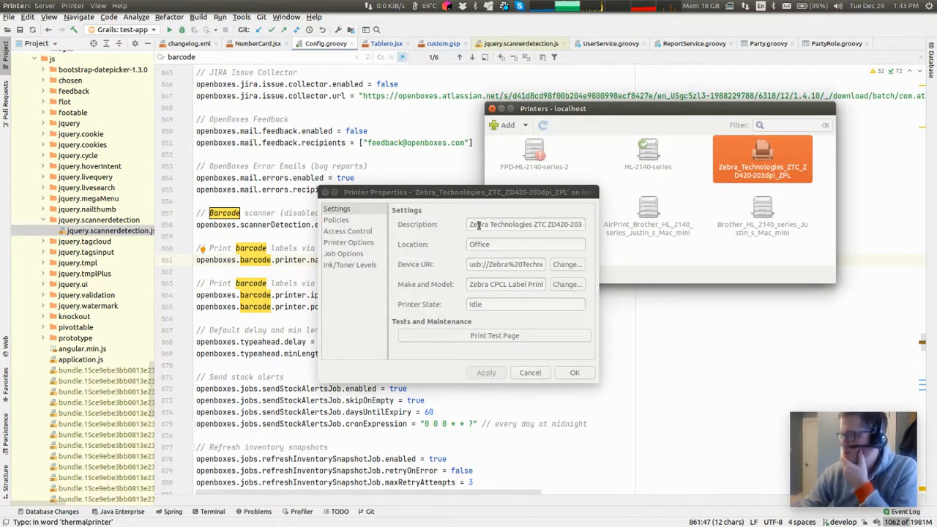
triple_click(524, 224)
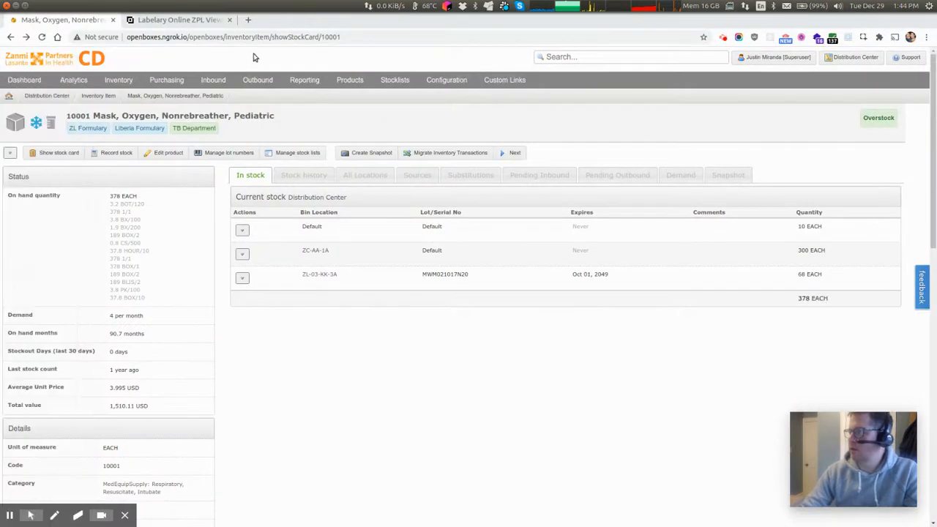
Review the Printers list in Application settings, checking the raw printer and Zebra ZD420 ZPL entries.
click(447, 80)
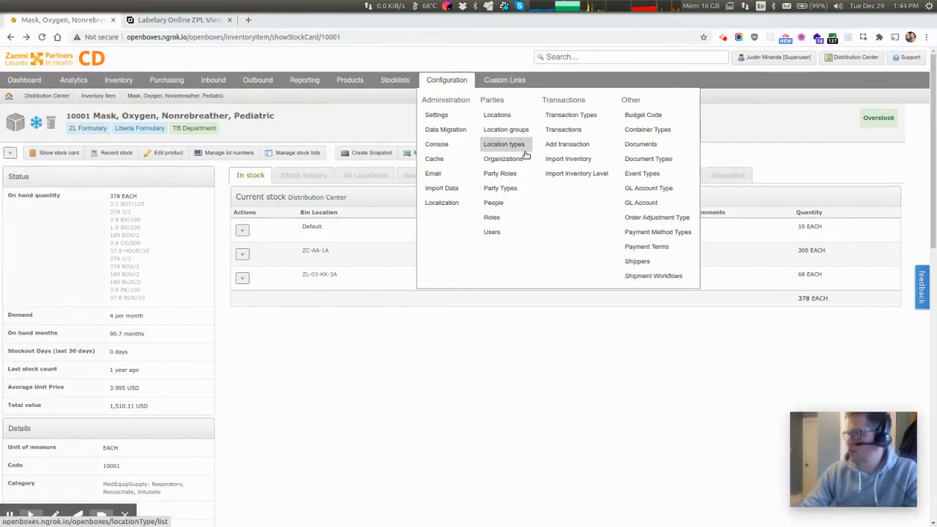
click(445, 117)
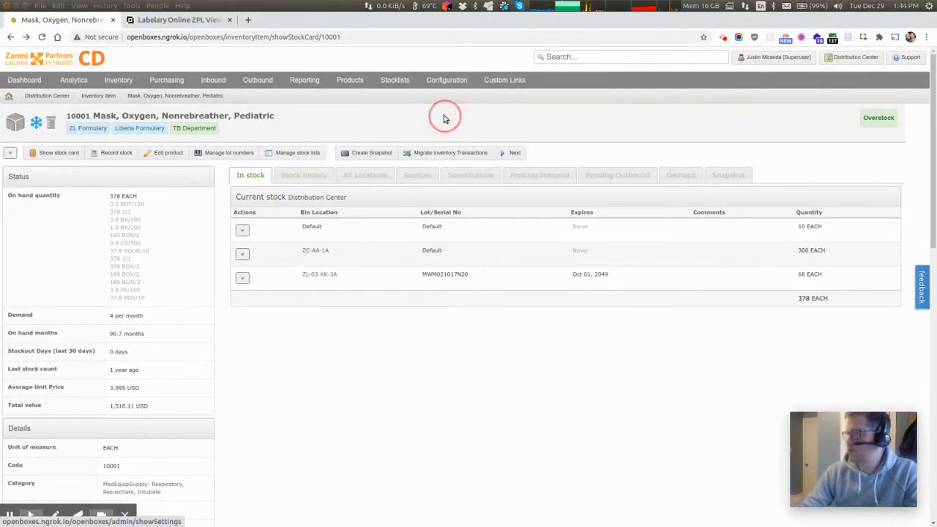
mouse_move(158, 208)
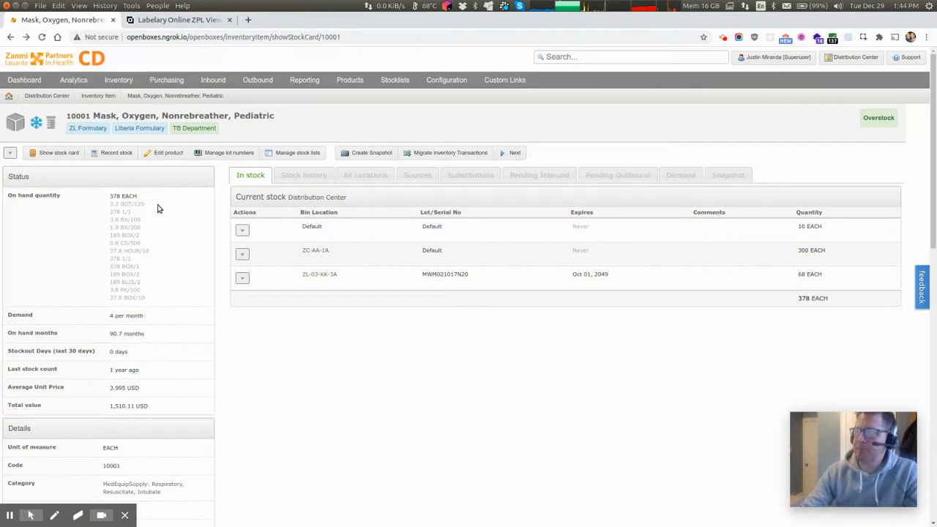
mouse_move(446, 88)
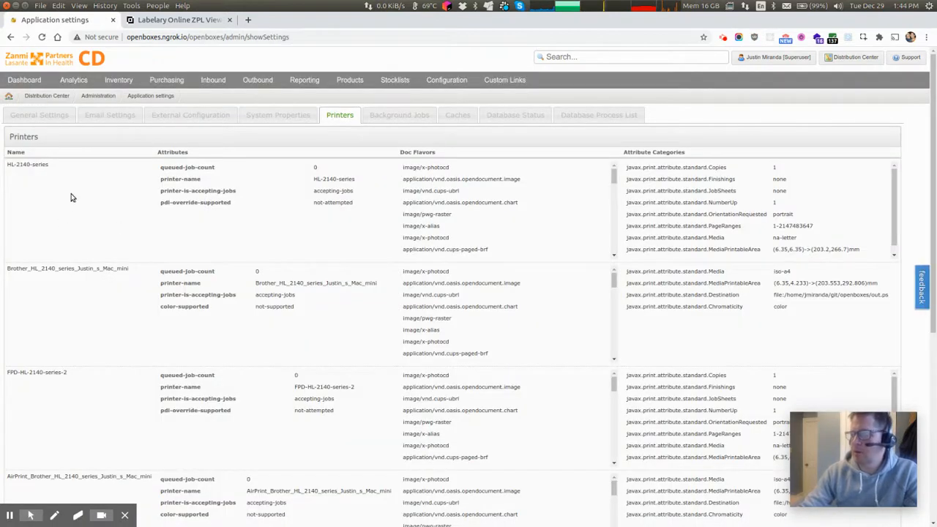
scroll(down, 3)
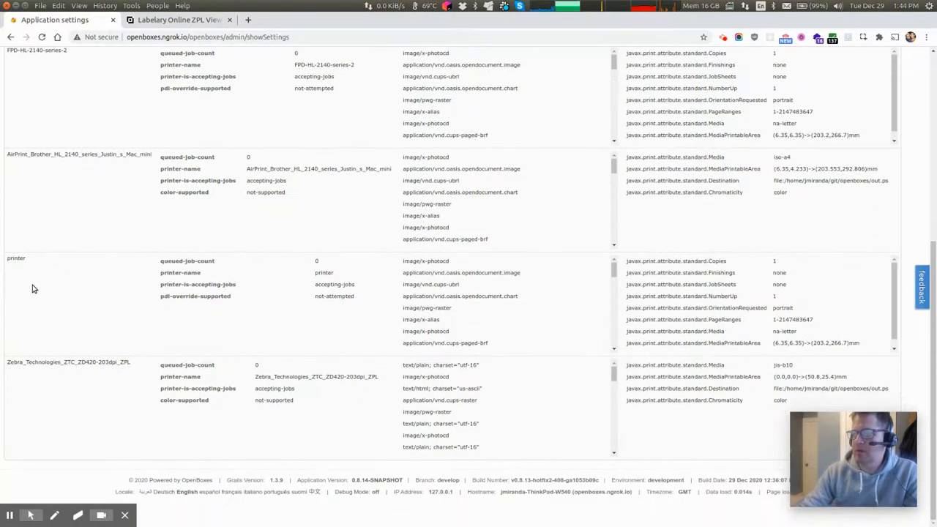
double_click(16, 258)
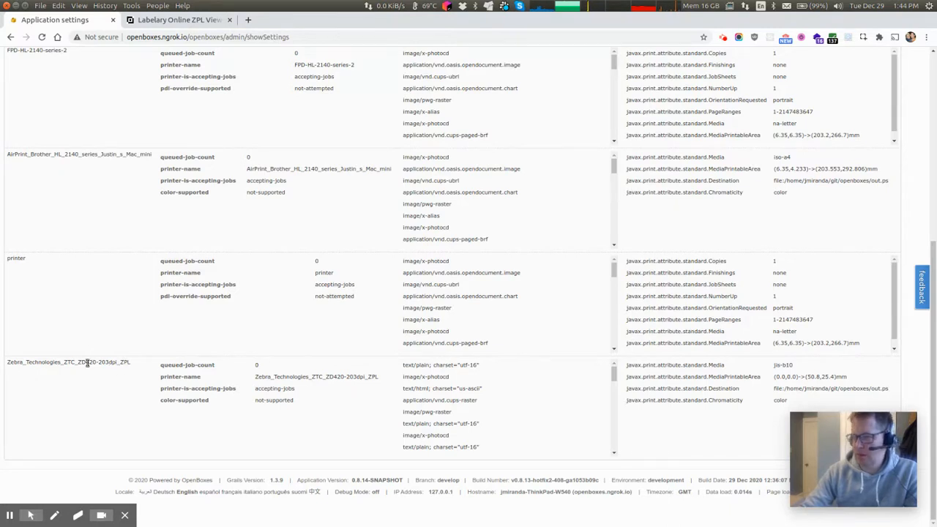
double_click(114, 362)
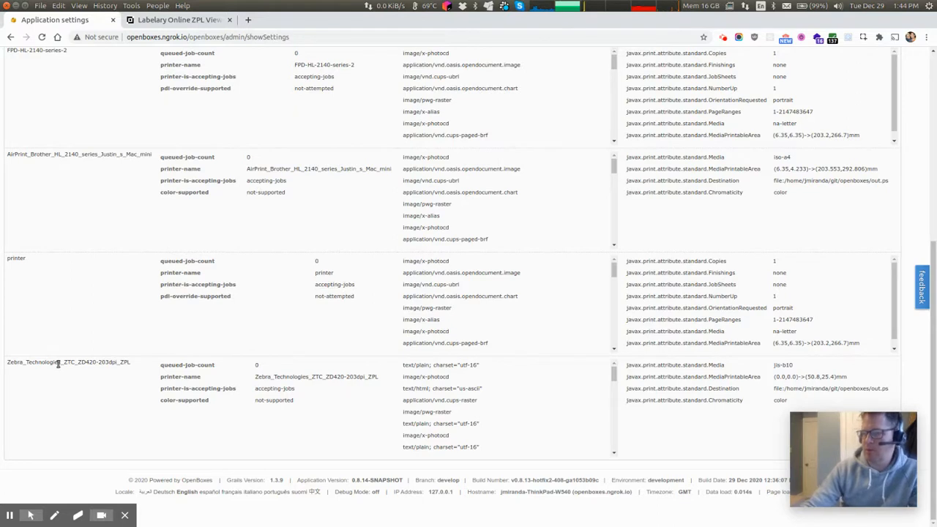
mouse_move(47, 325)
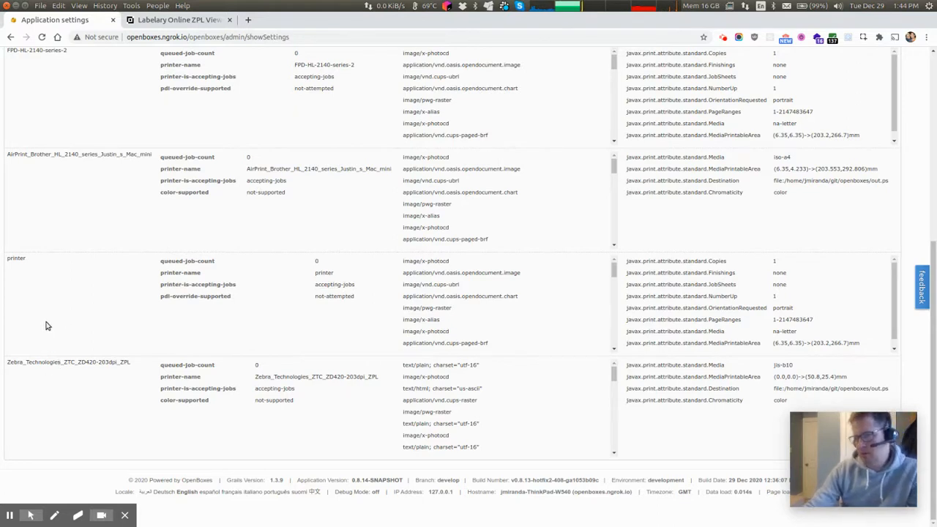
mouse_move(91, 334)
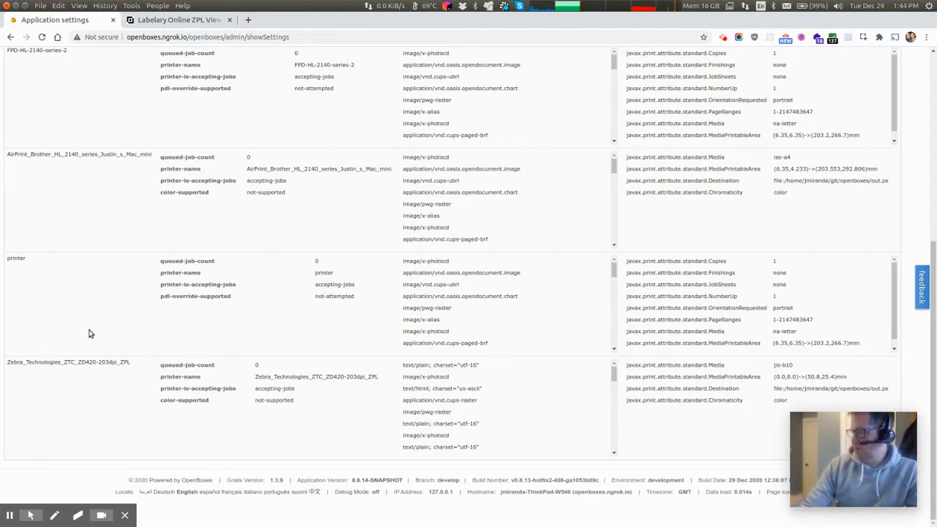
mouse_move(85, 329)
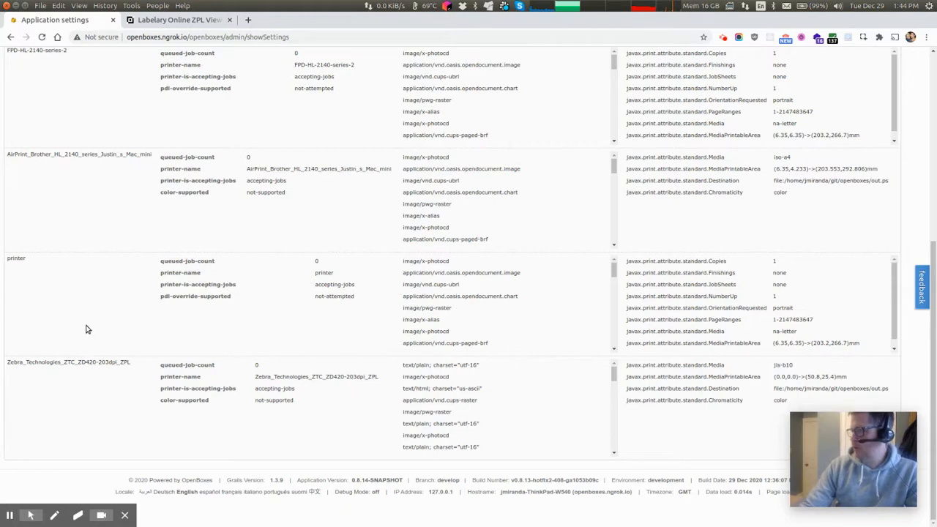
mouse_move(79, 310)
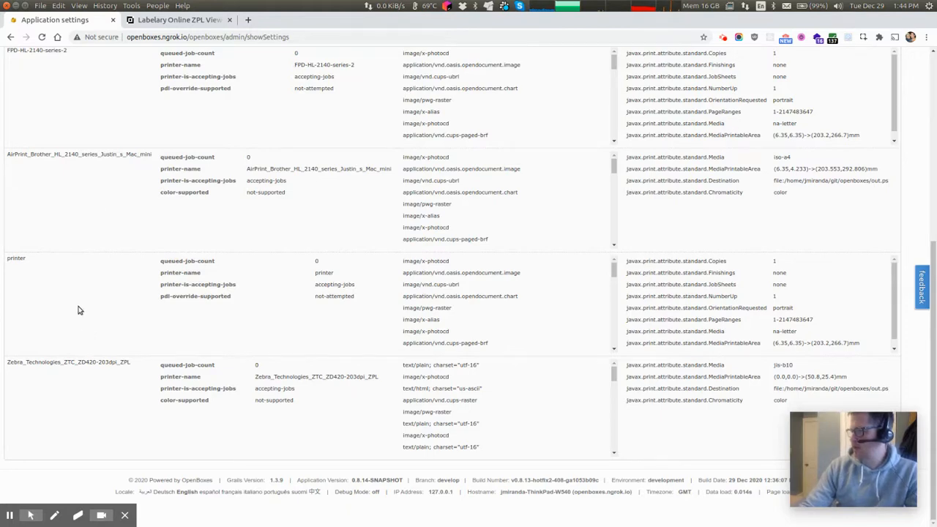
Search for product 10001 to reopen the pediatric nonrebreather oxygen mask's stock card.
scroll(up, 3)
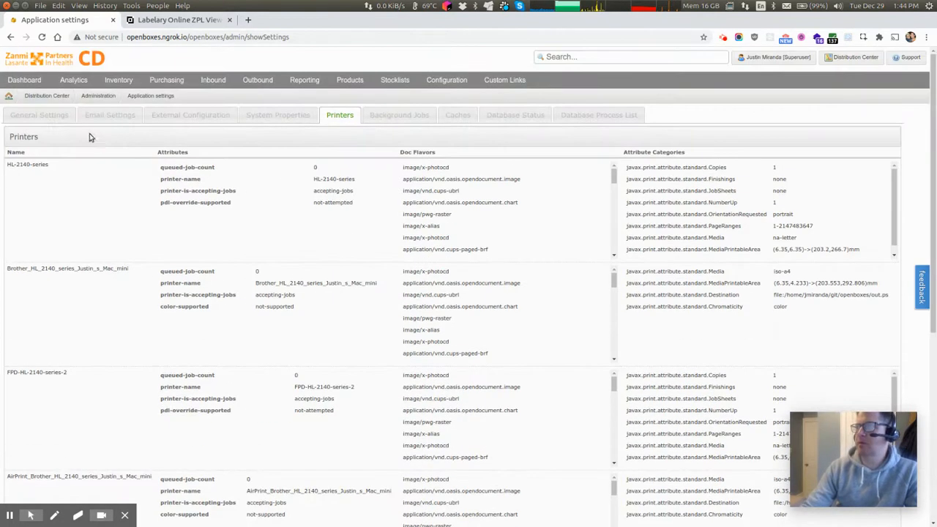
mouse_move(73, 79)
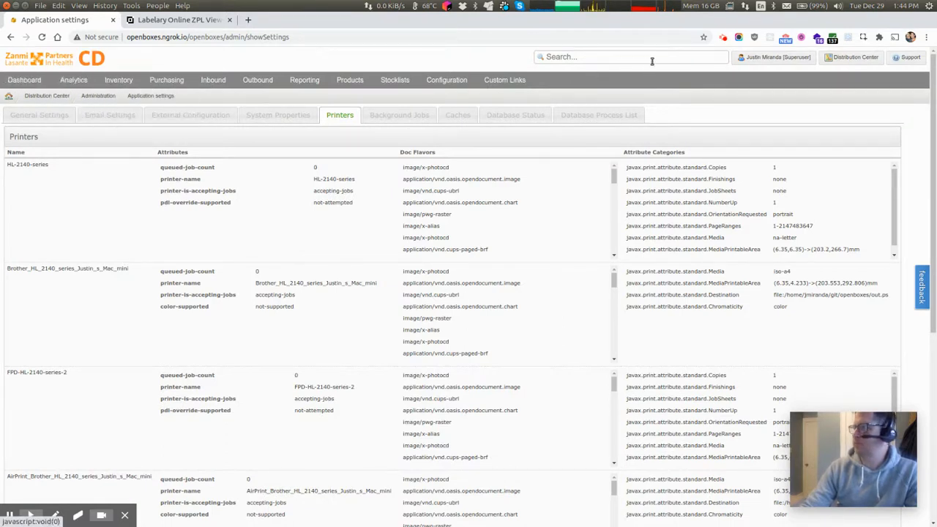
text(10001)
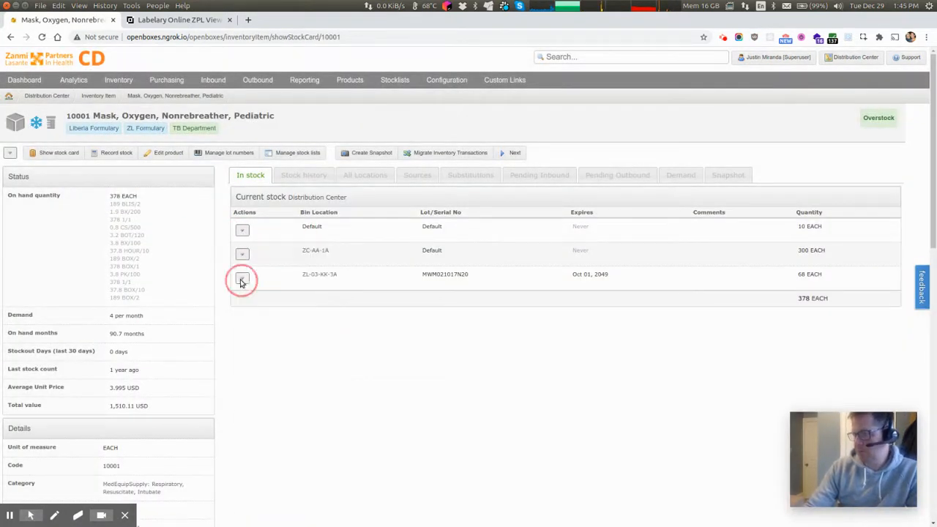
Print the ZPL product barcode label for the third stock row, then search 10001 to reload the stock card.
click(243, 278)
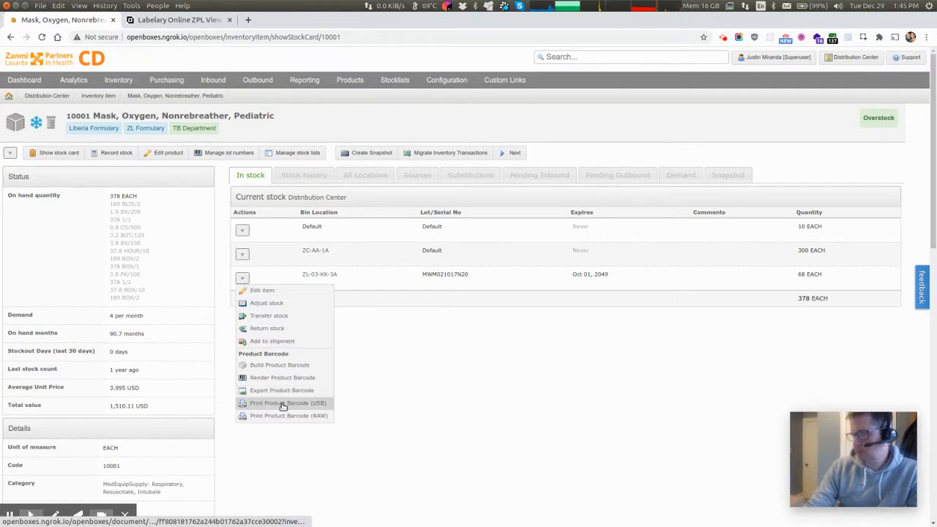
click(287, 402)
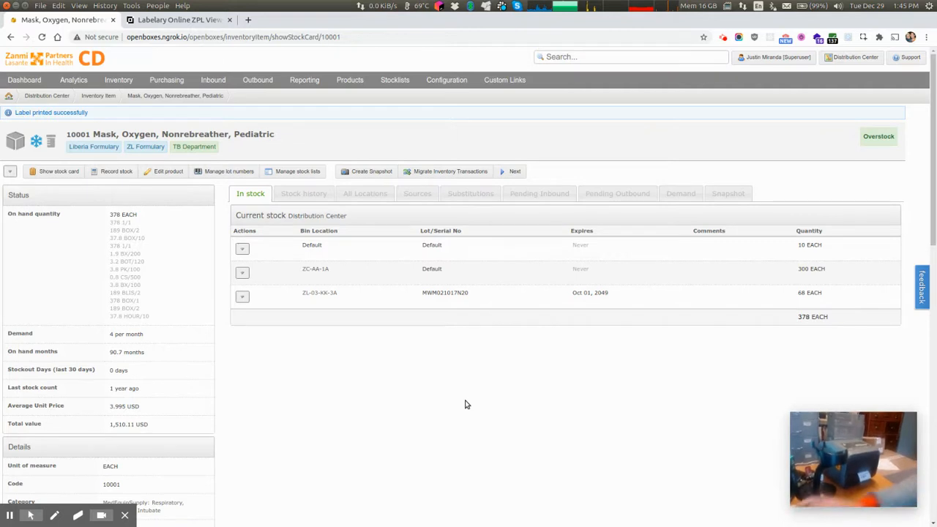
click(631, 57)
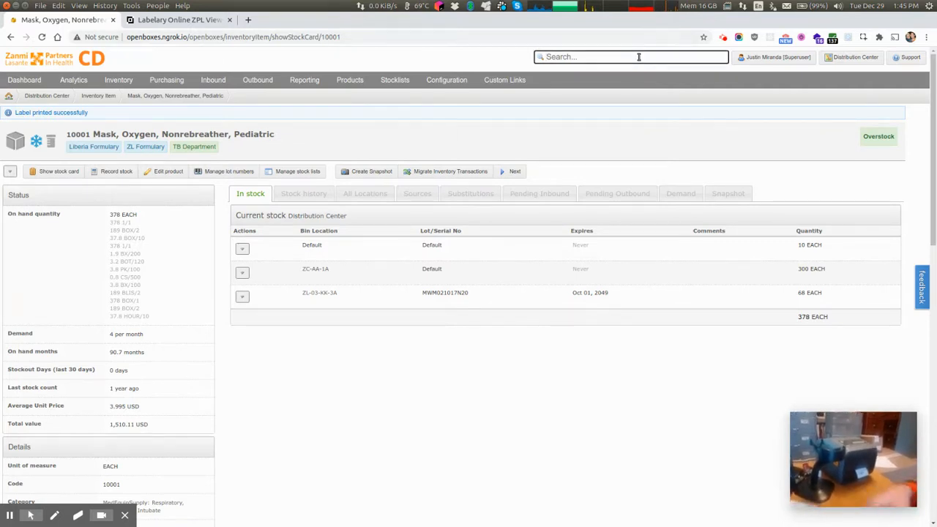
text(10001)
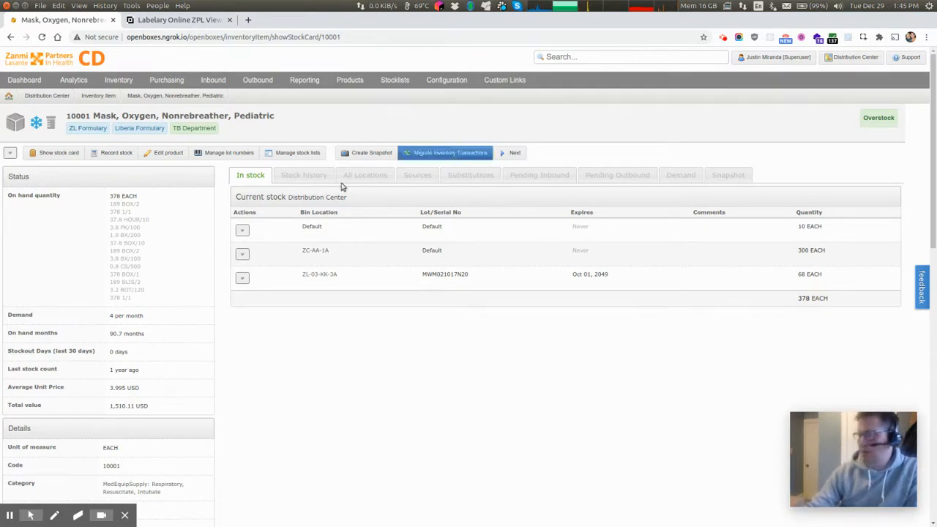
mouse_move(330, 327)
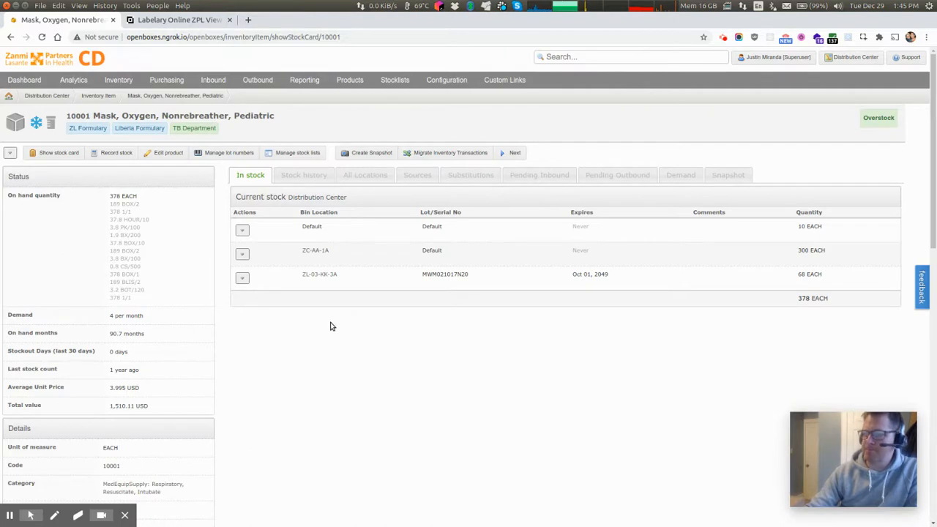
mouse_move(322, 360)
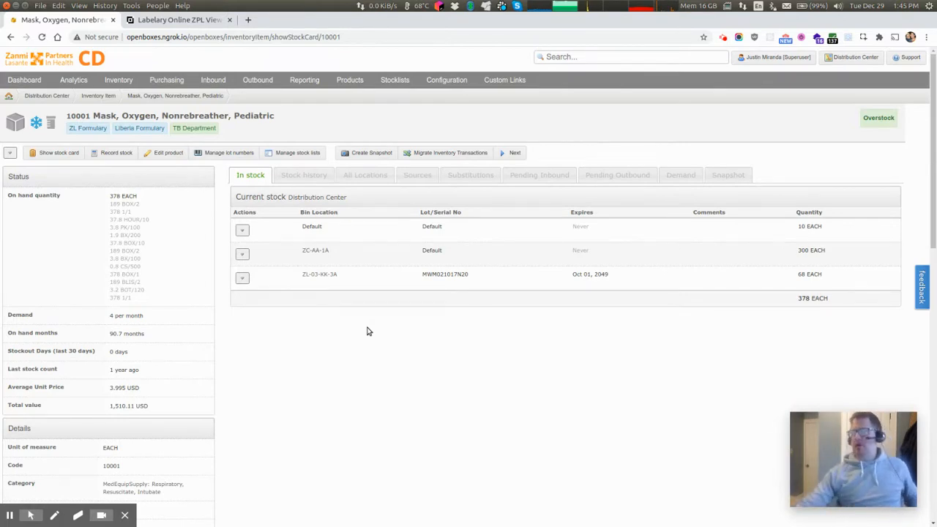
click(241, 278)
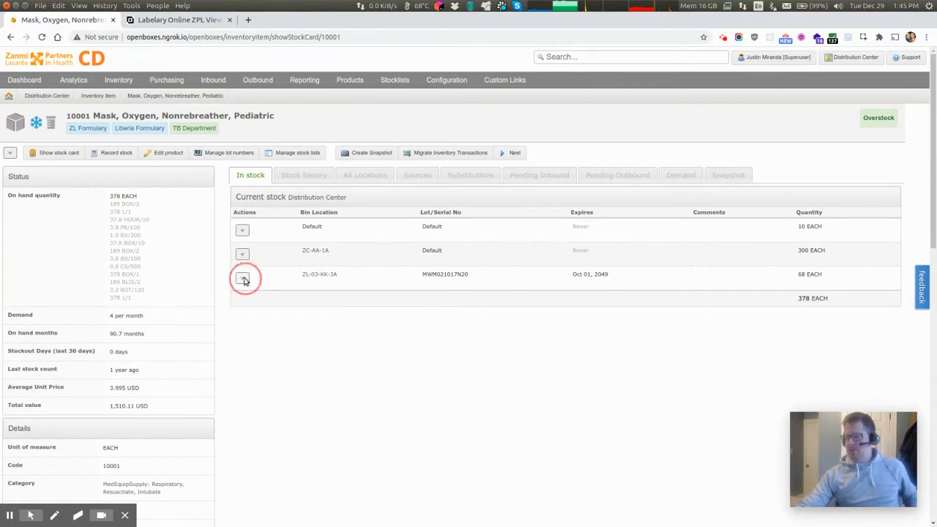
click(243, 278)
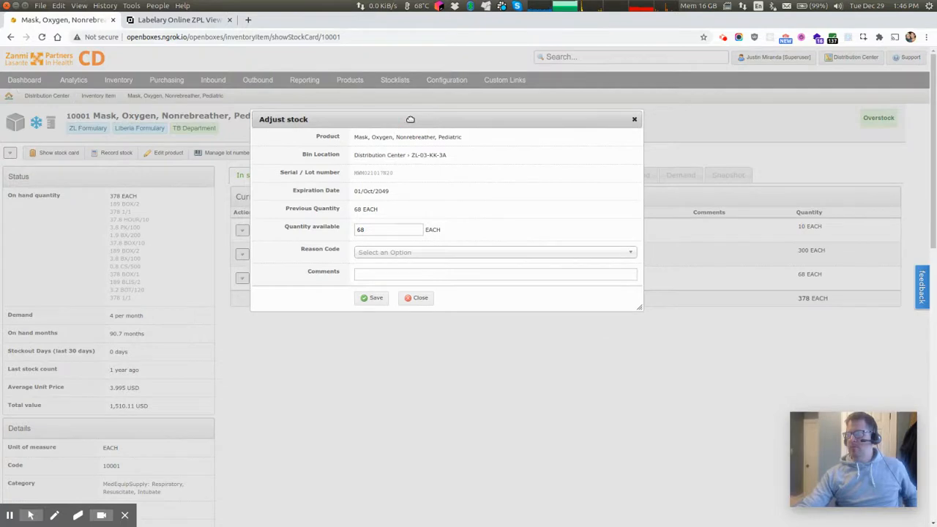
mouse_move(398, 264)
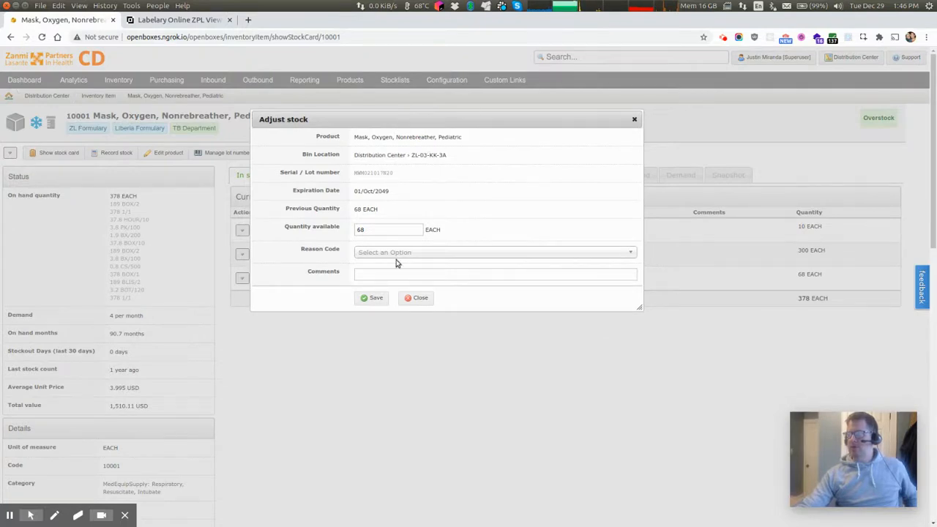
mouse_move(443, 179)
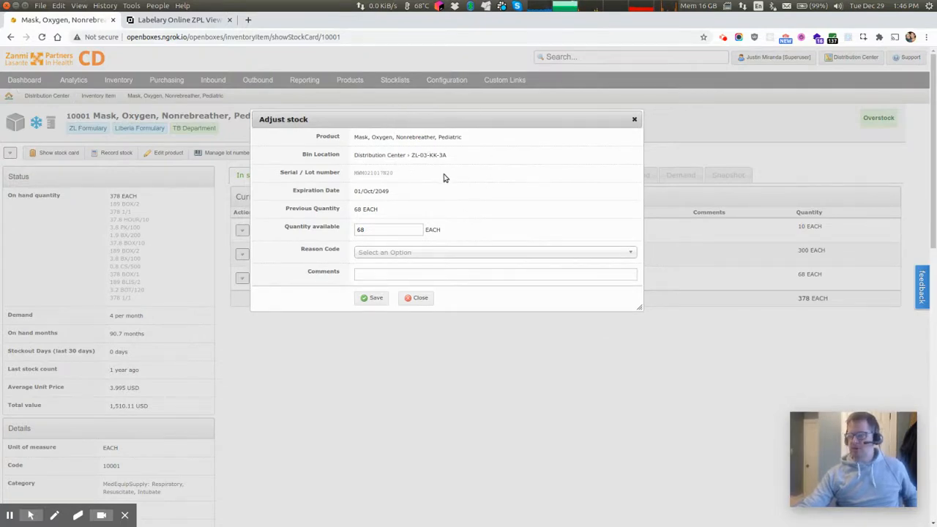
mouse_move(440, 180)
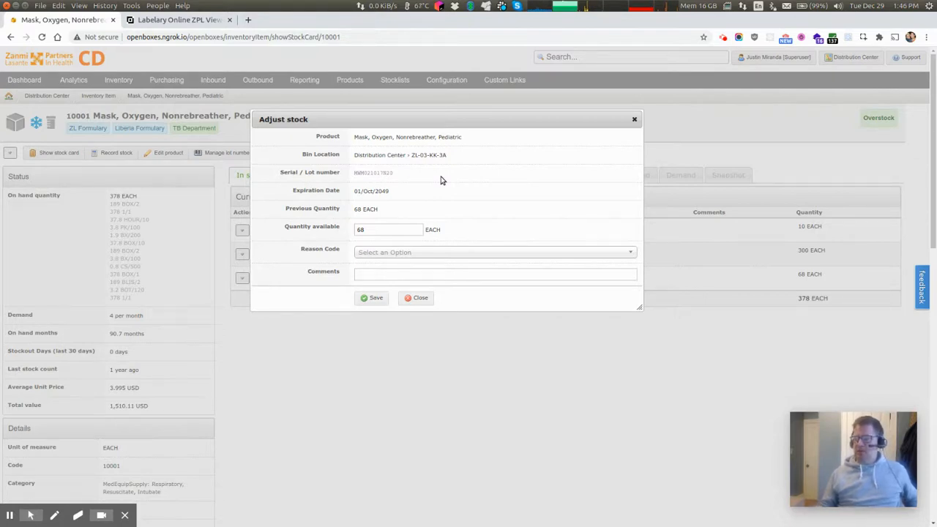
mouse_move(296, 148)
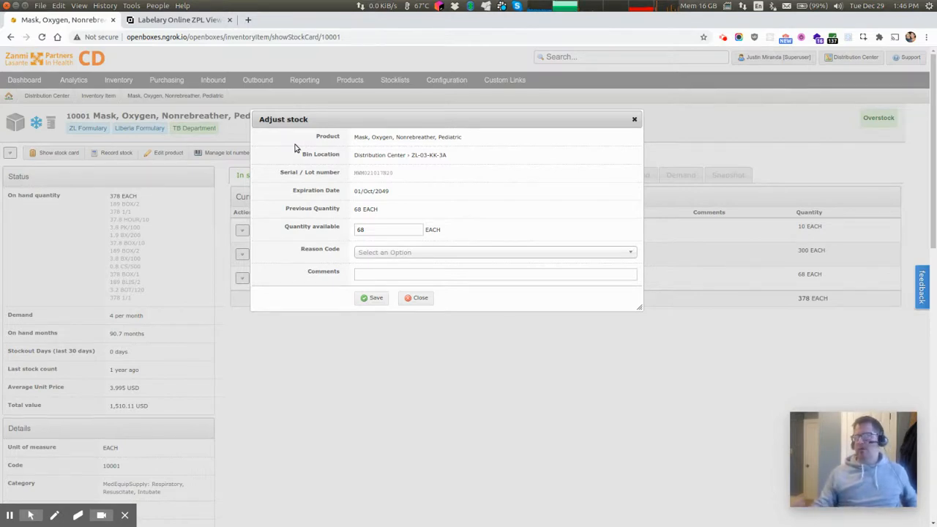
mouse_move(318, 176)
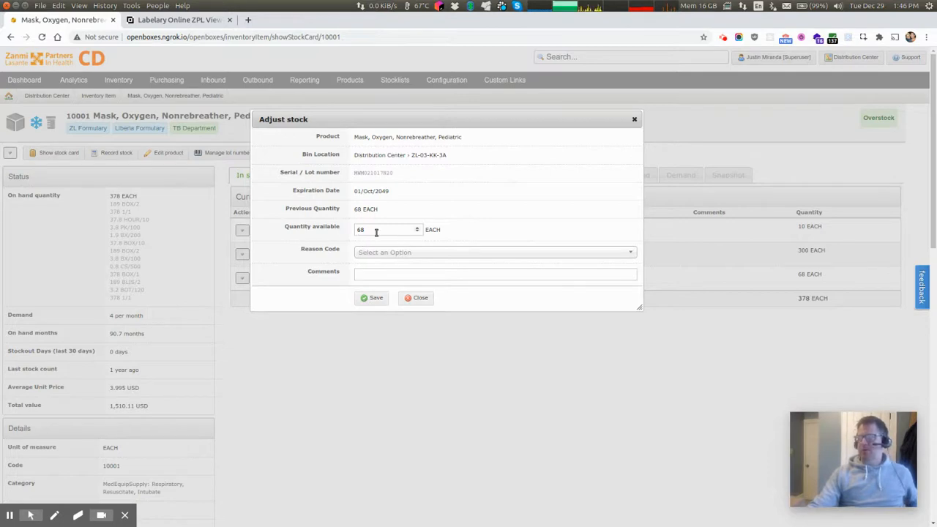
mouse_move(398, 145)
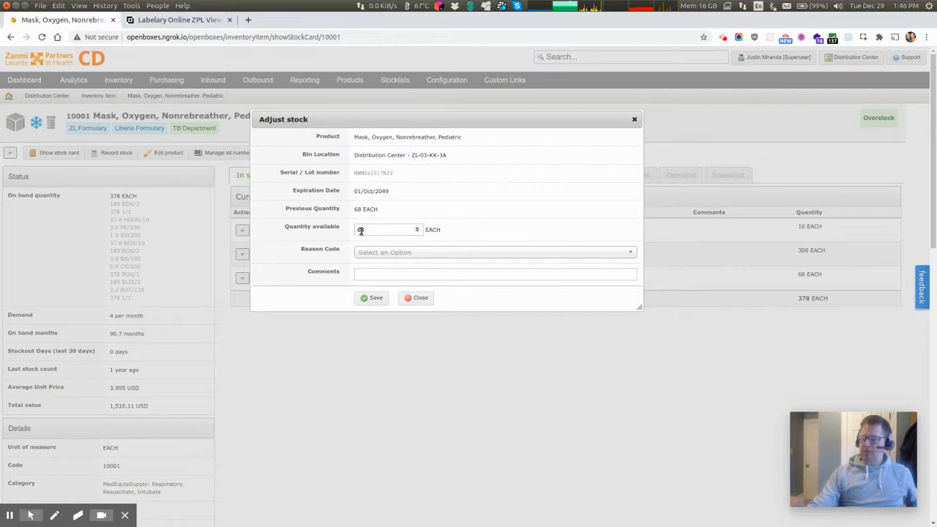
text(68)
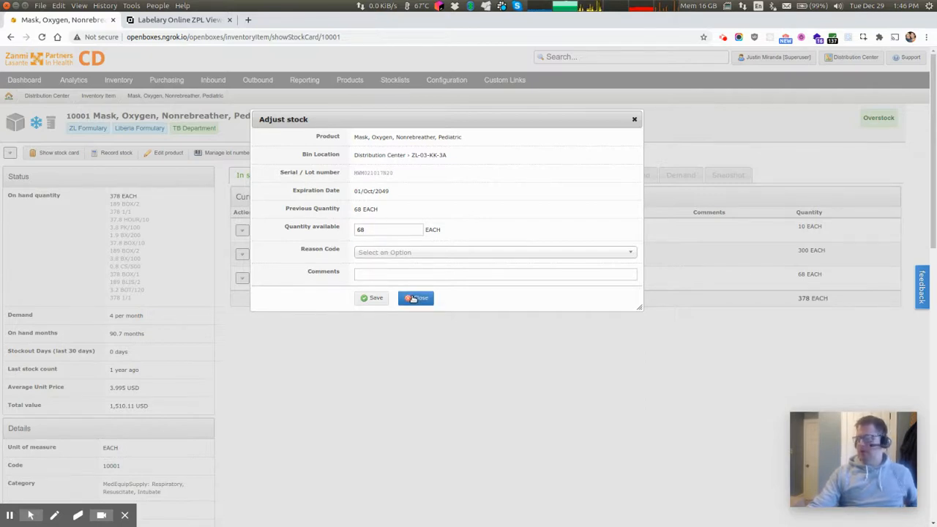
click(416, 299)
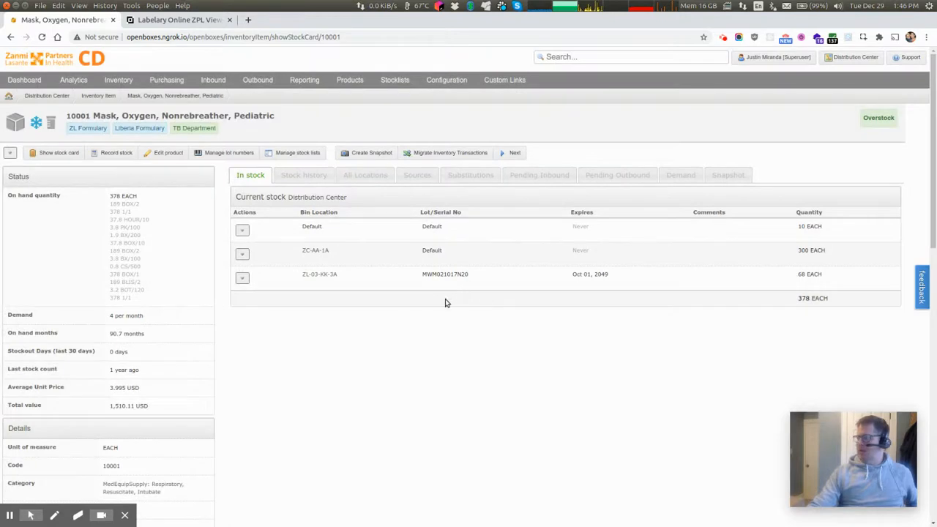
mouse_move(478, 311)
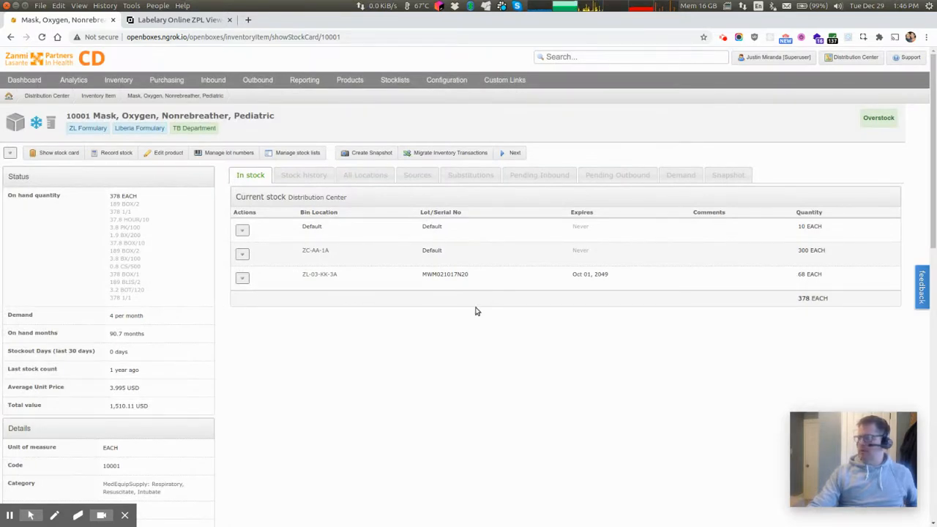
mouse_move(364, 175)
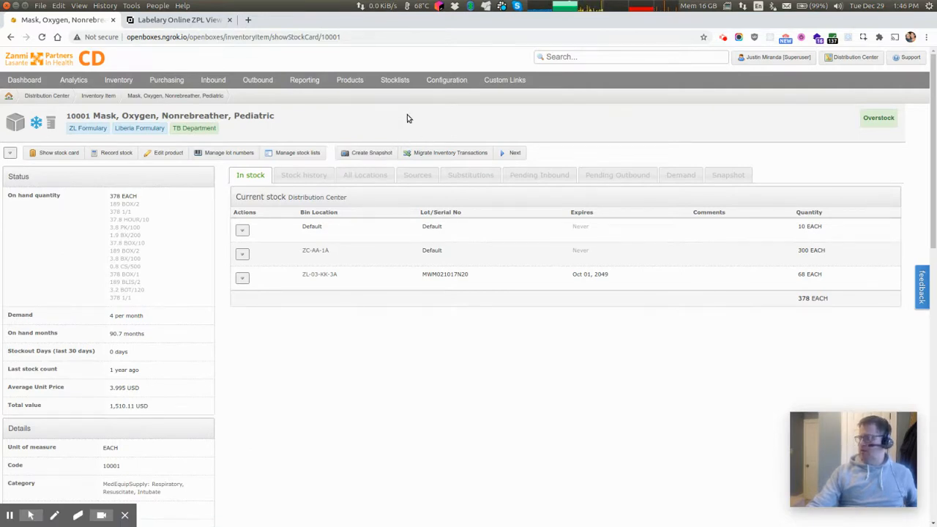
mouse_move(732, 109)
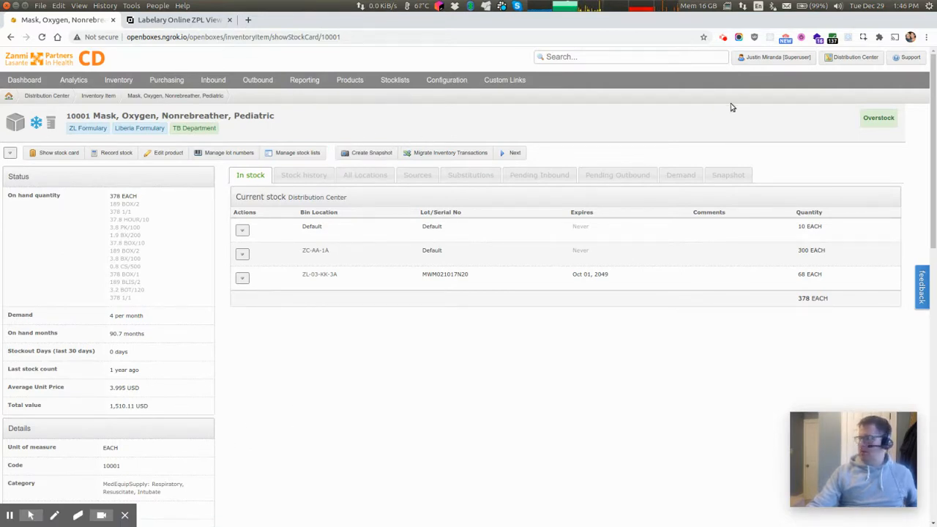